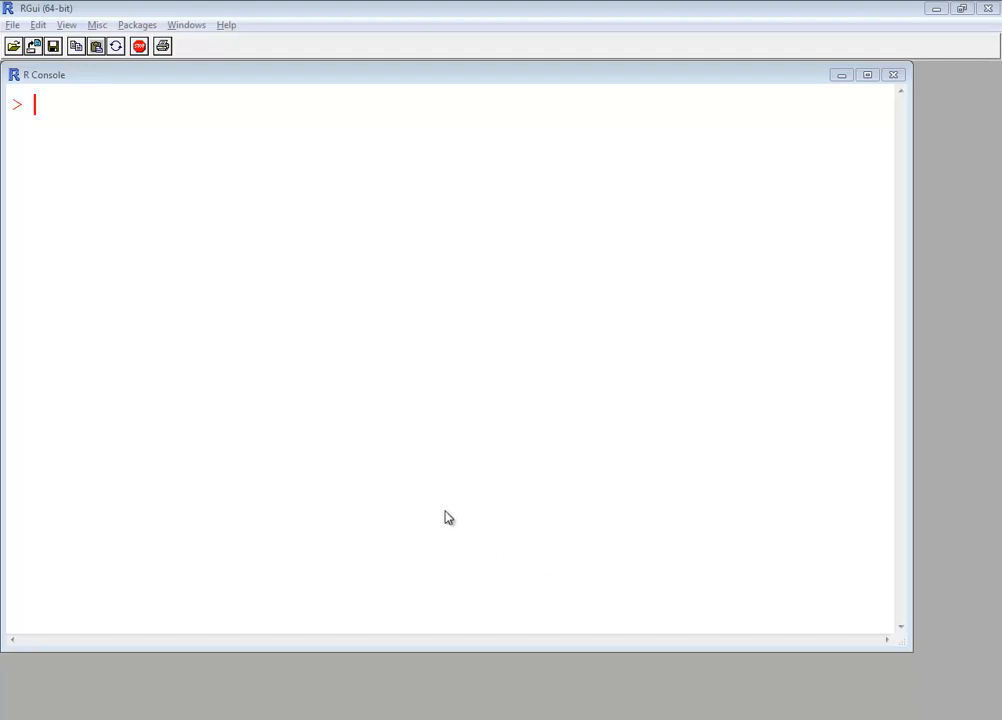
mouse_move(553, 548)
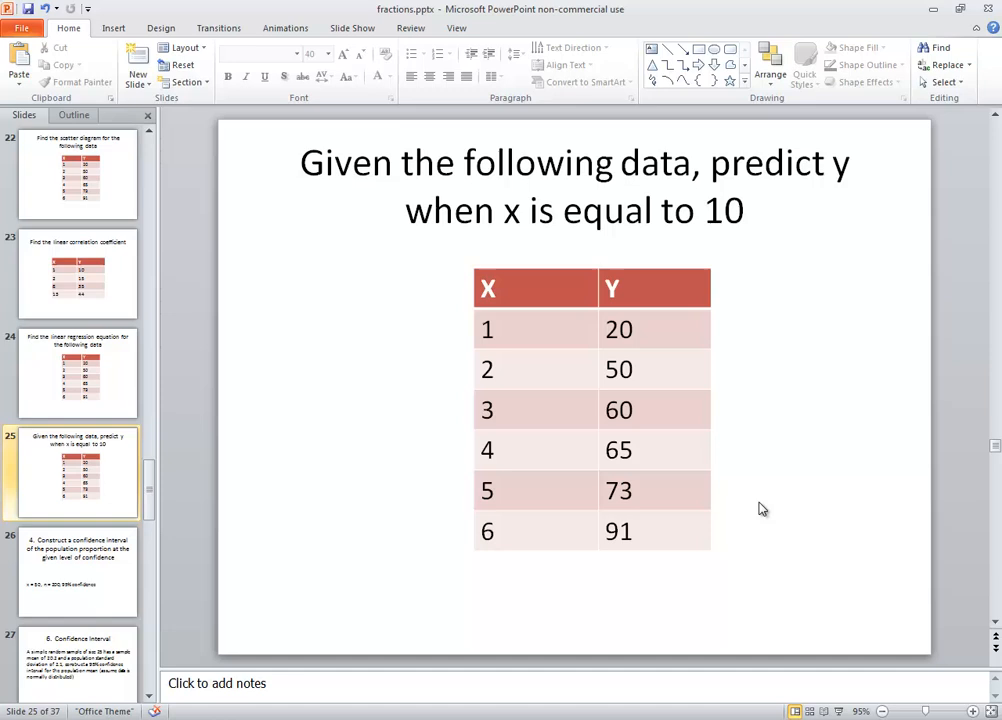
mouse_move(465, 343)
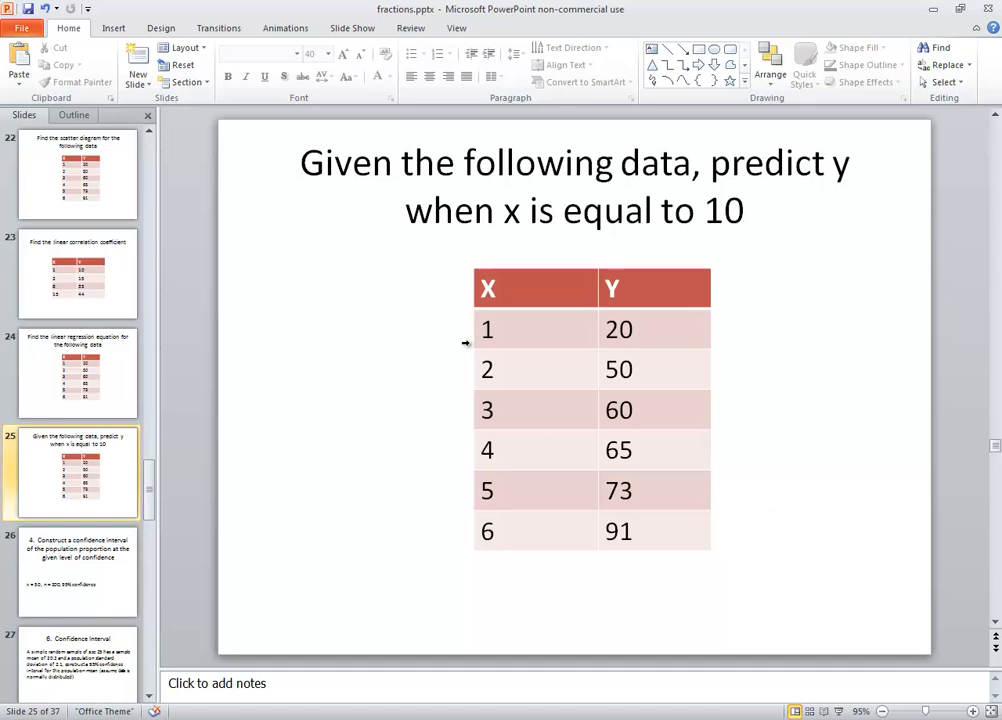
mouse_move(504, 427)
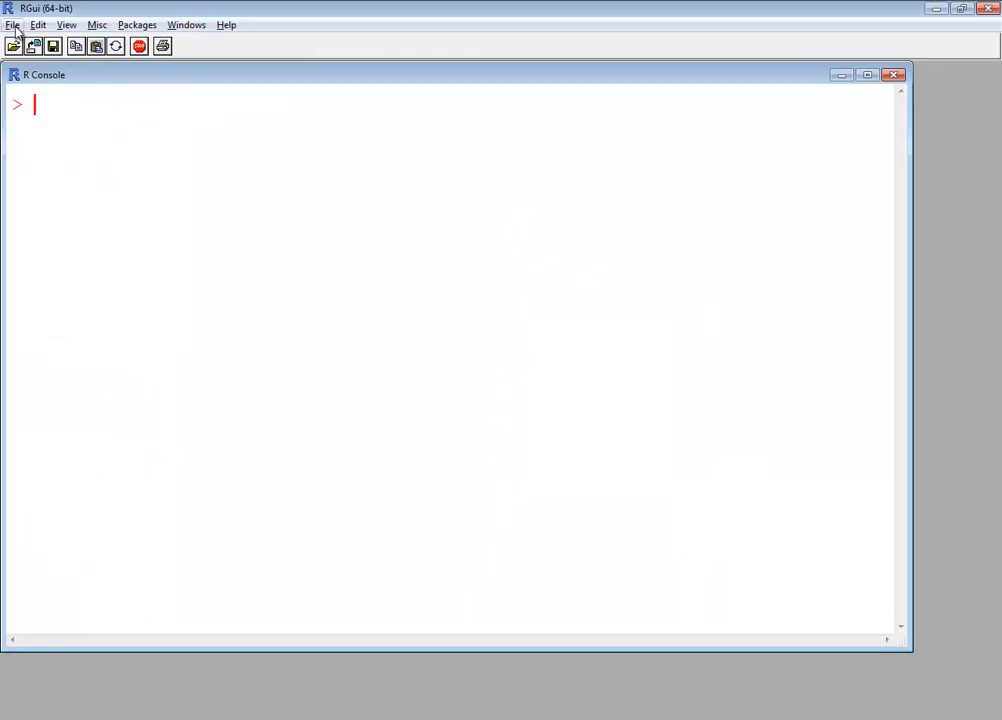
Create a new R script and save it as Prediction_from_Linear_Model.R, replacing the existing file
left_click(13, 24)
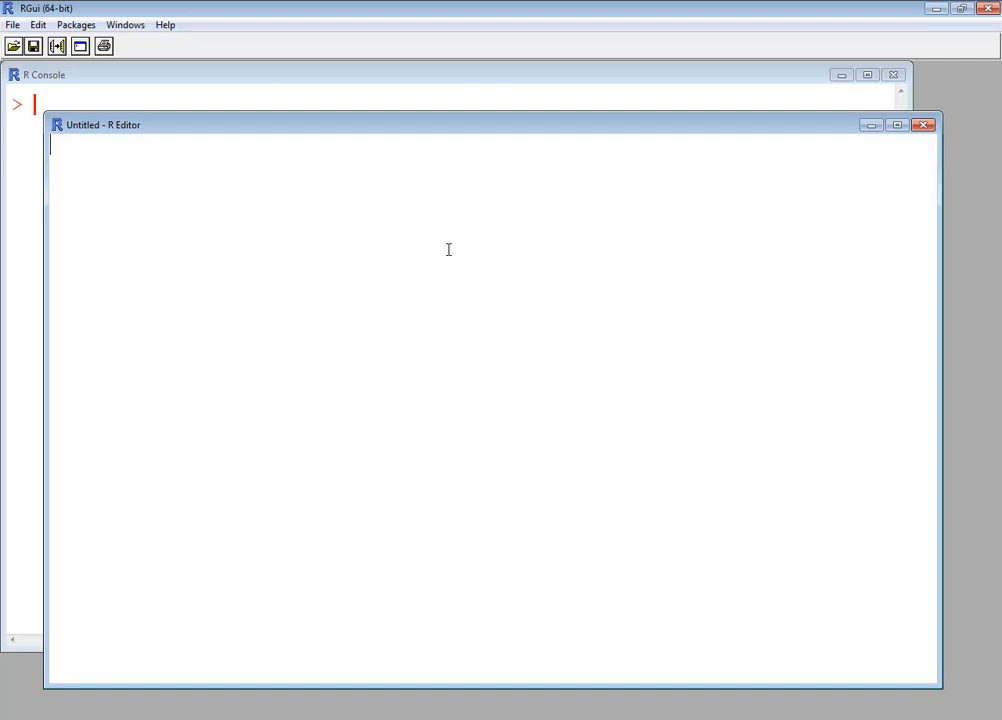
left_click(13, 24)
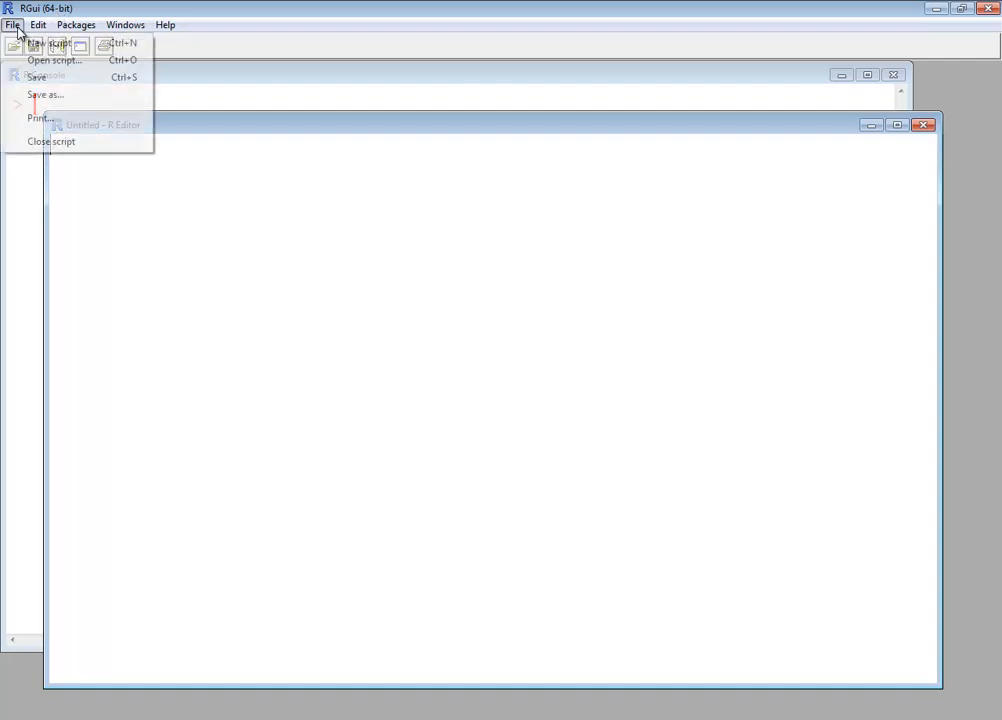
left_click(45, 94)
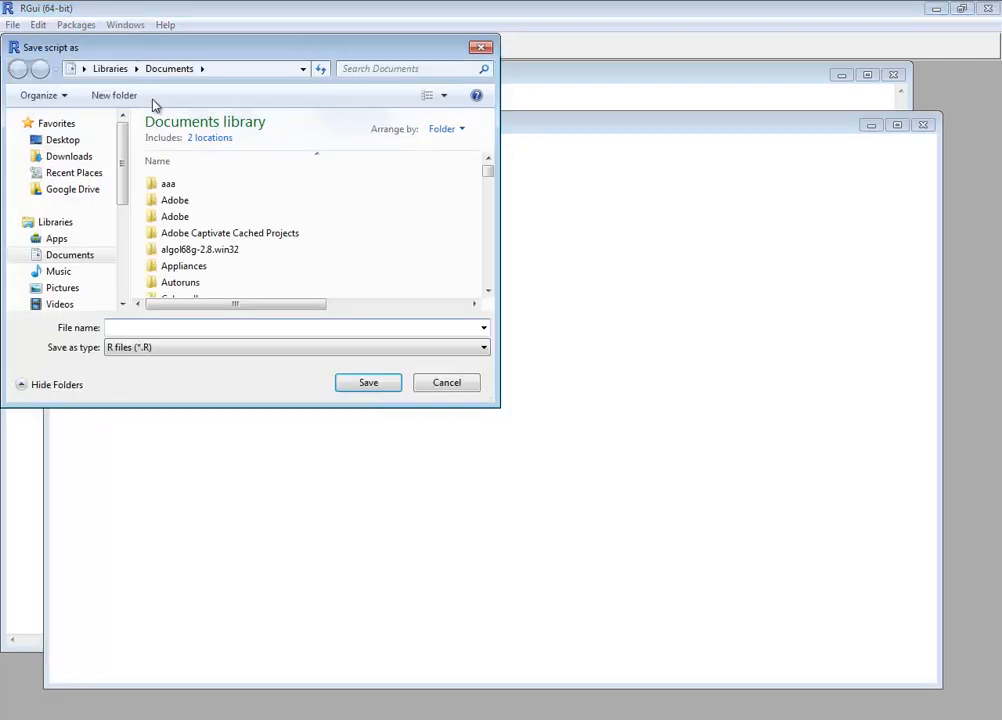
type("Pr")
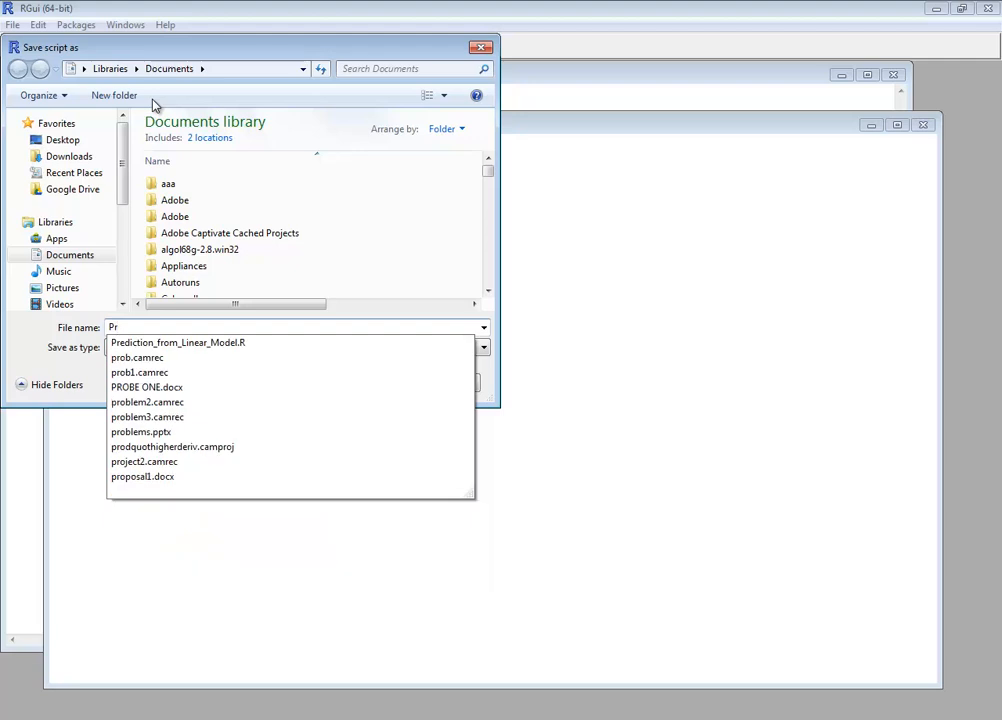
left_click(177, 342)
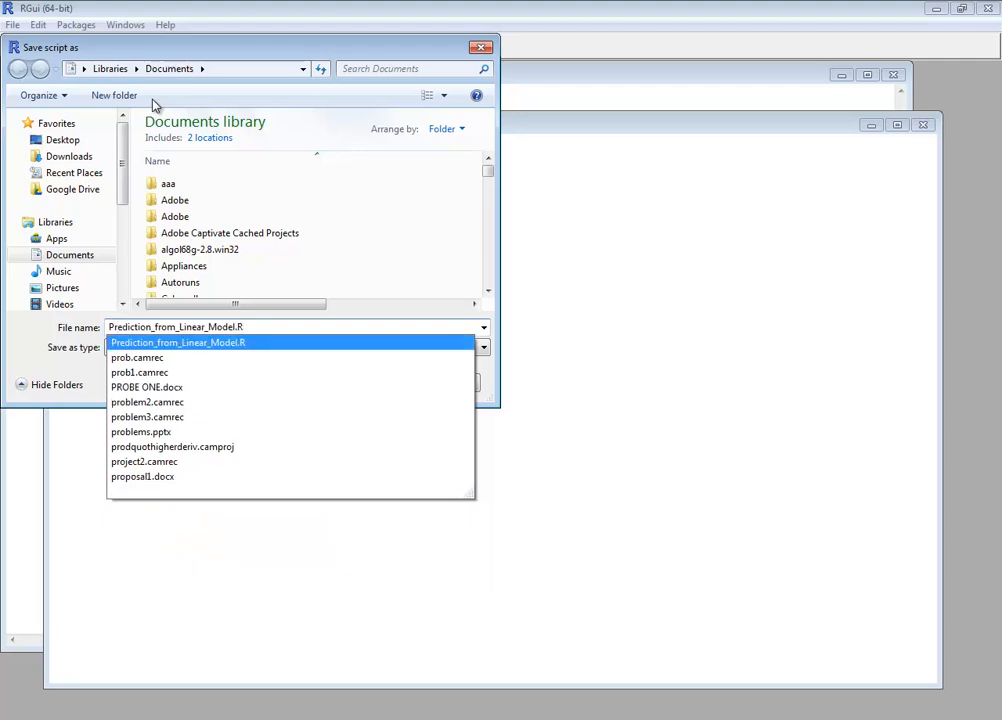
left_click(460, 383)
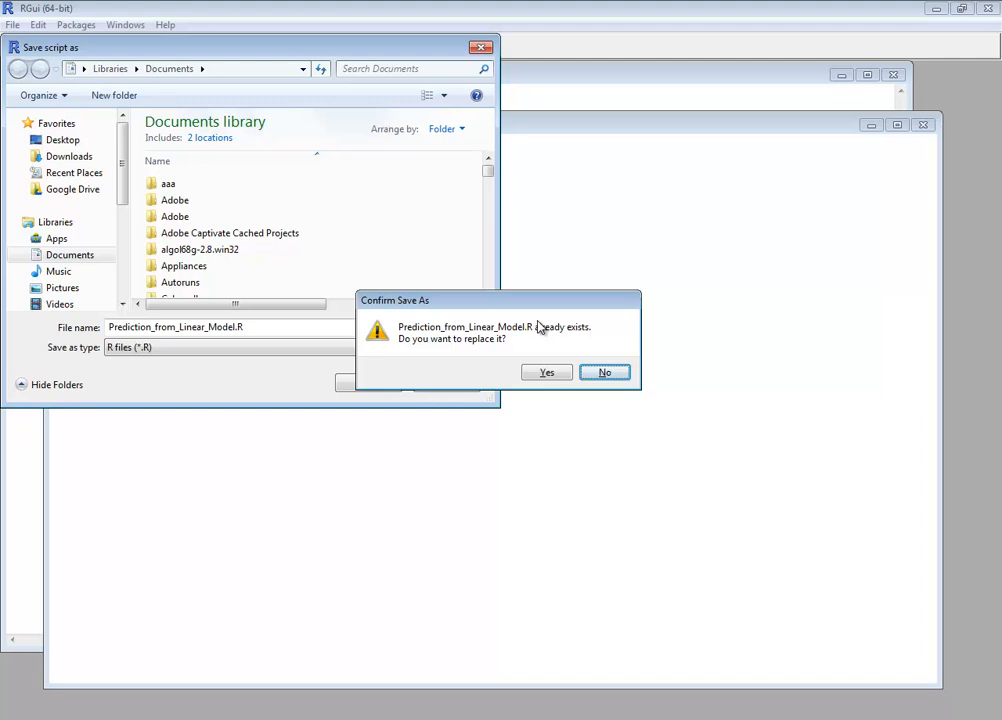
left_click(546, 372)
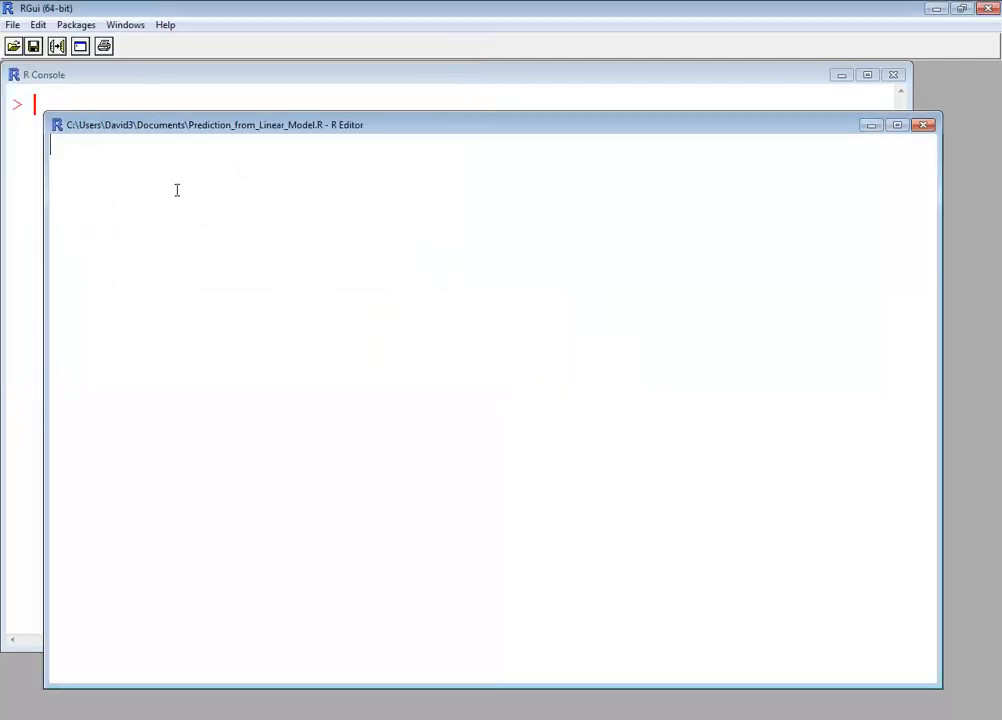
Type x <- c(1,2,3,4,5,6) and y <- c(20,50,60,65,73,91) on separate script lines
type("x <- c(1,2")
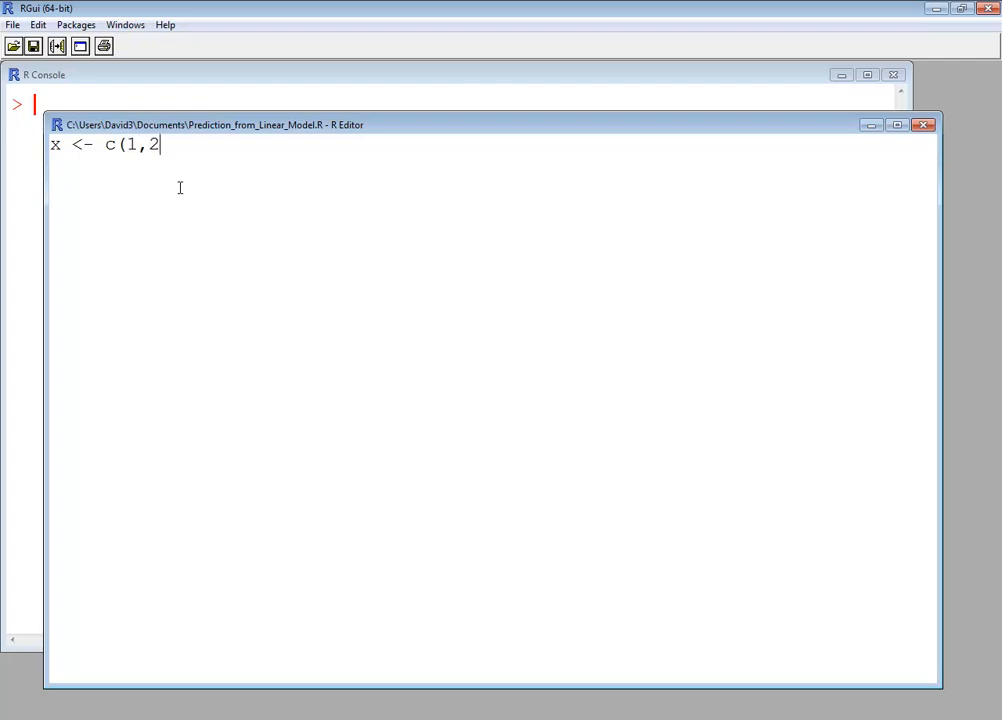
type(",3,4,5,6")
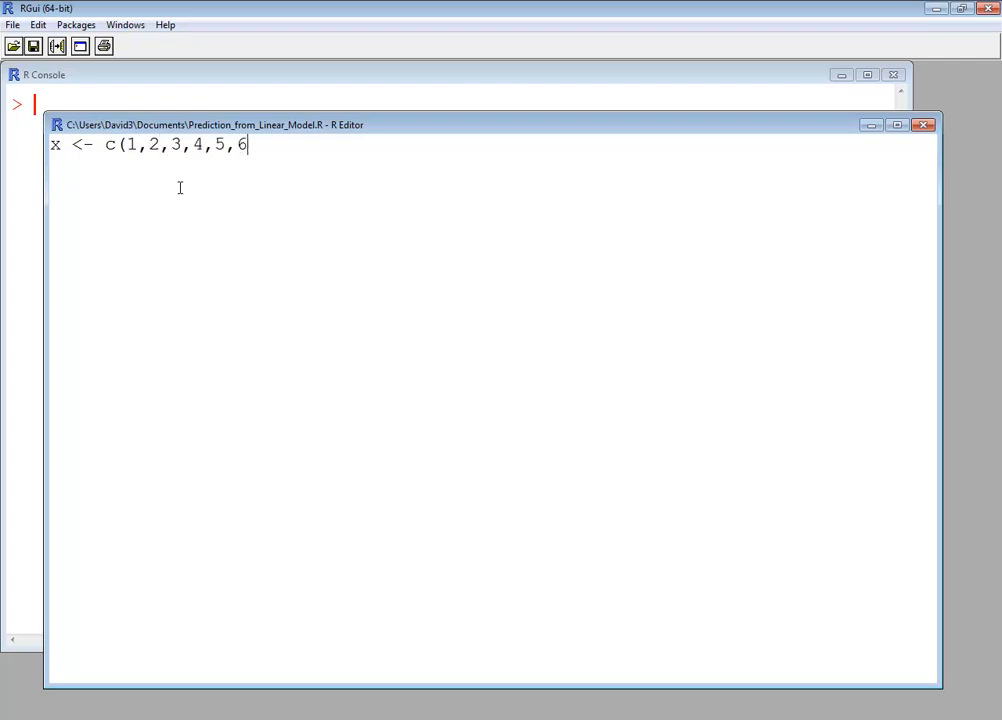
type(")")
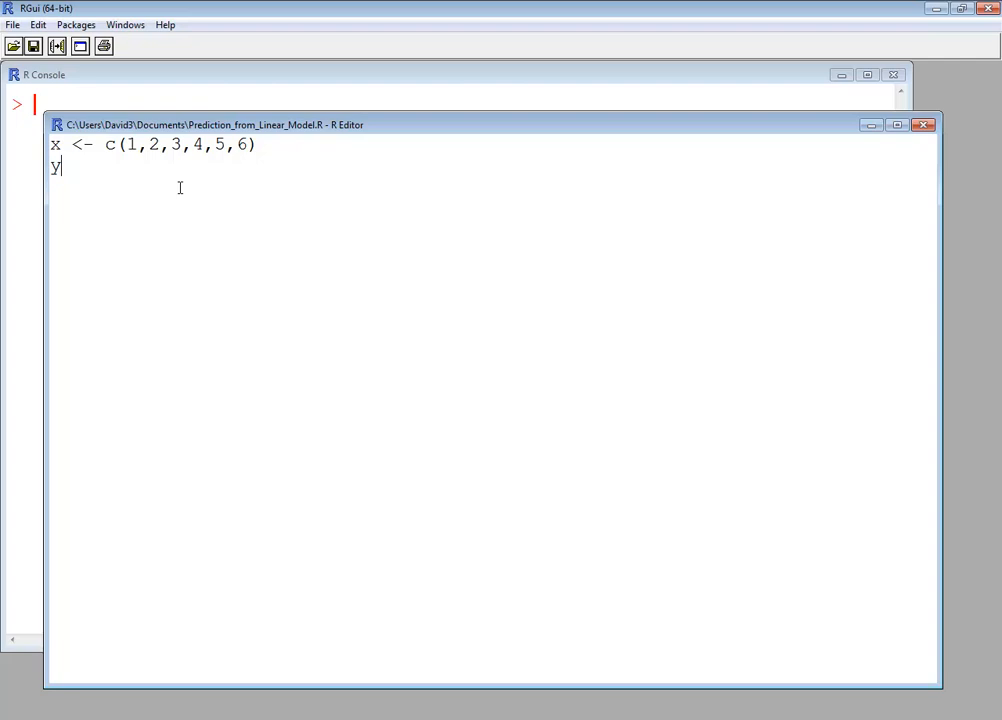
type("<- c(20,50,60")
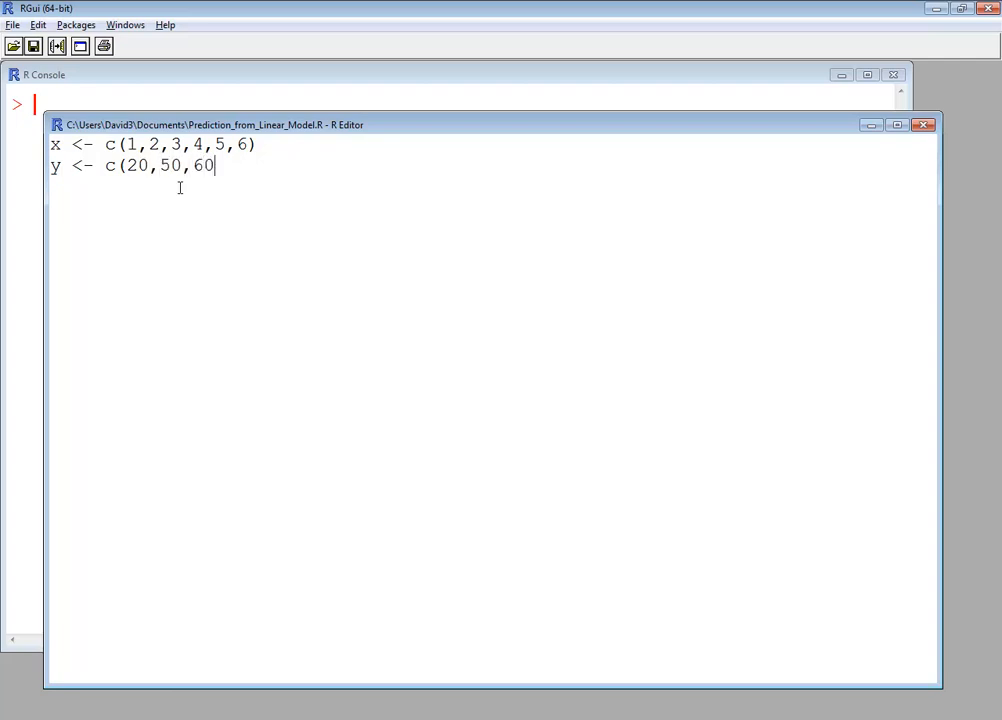
type(",")
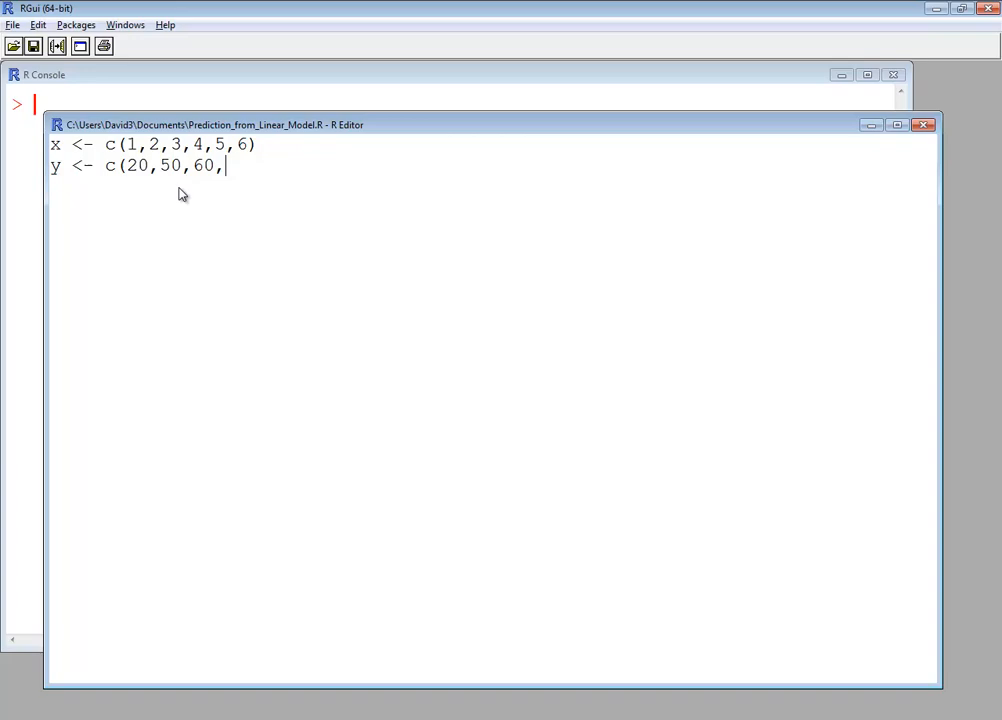
type("65,73,")
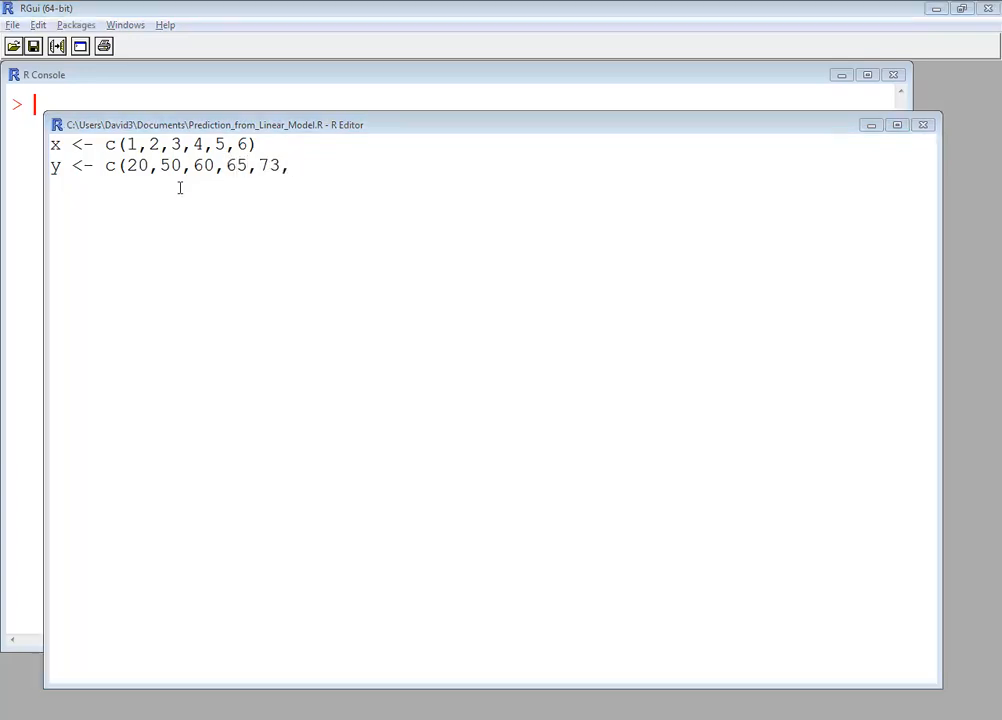
type("91)")
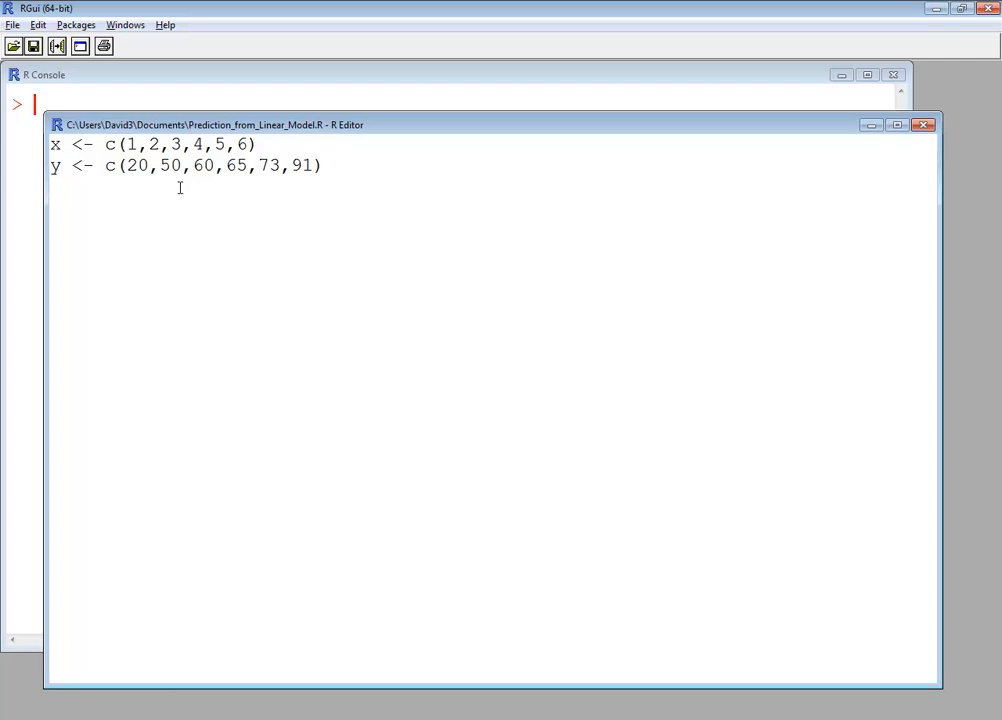
Write t_line = lm(y ~ x) on the third script line and select the model name
type("t_line")
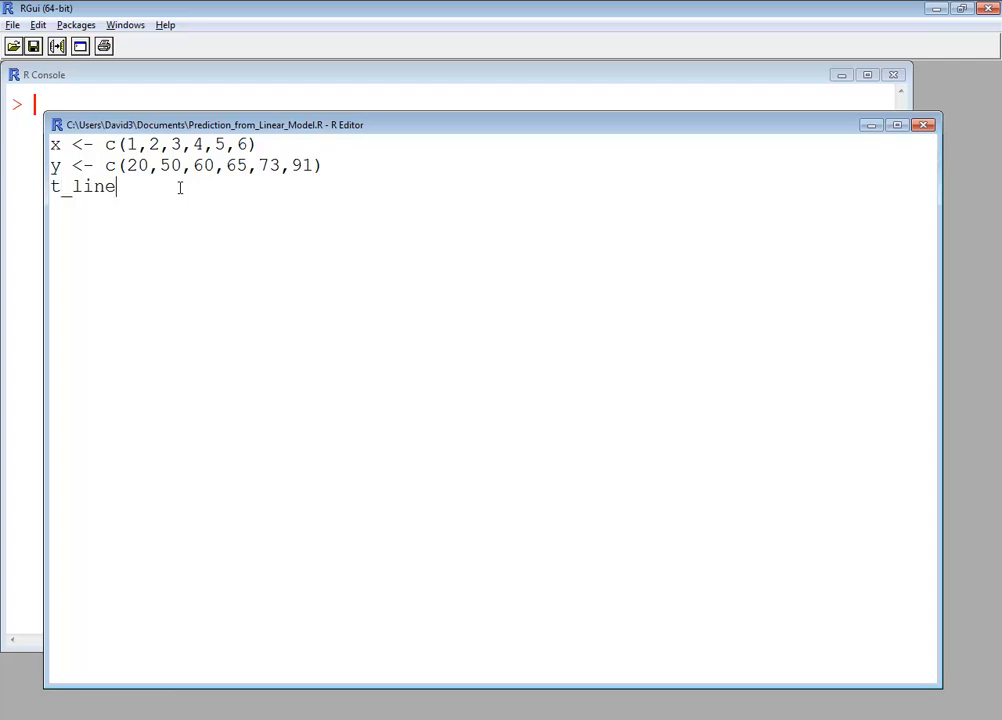
type("= 1")
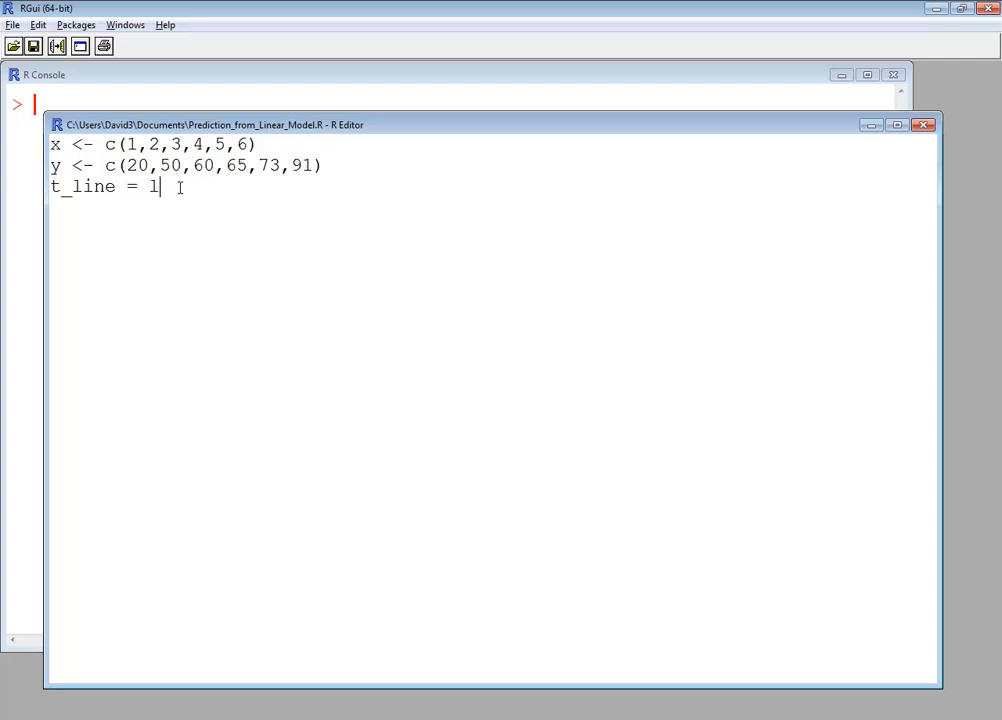
type("m(y")
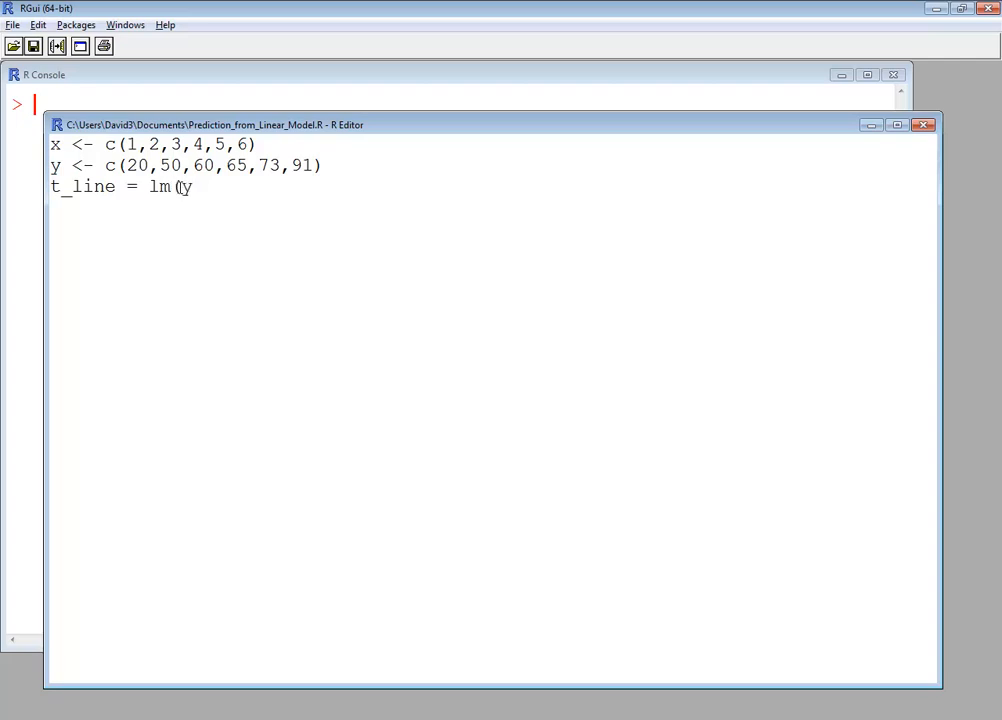
type("~ x)")
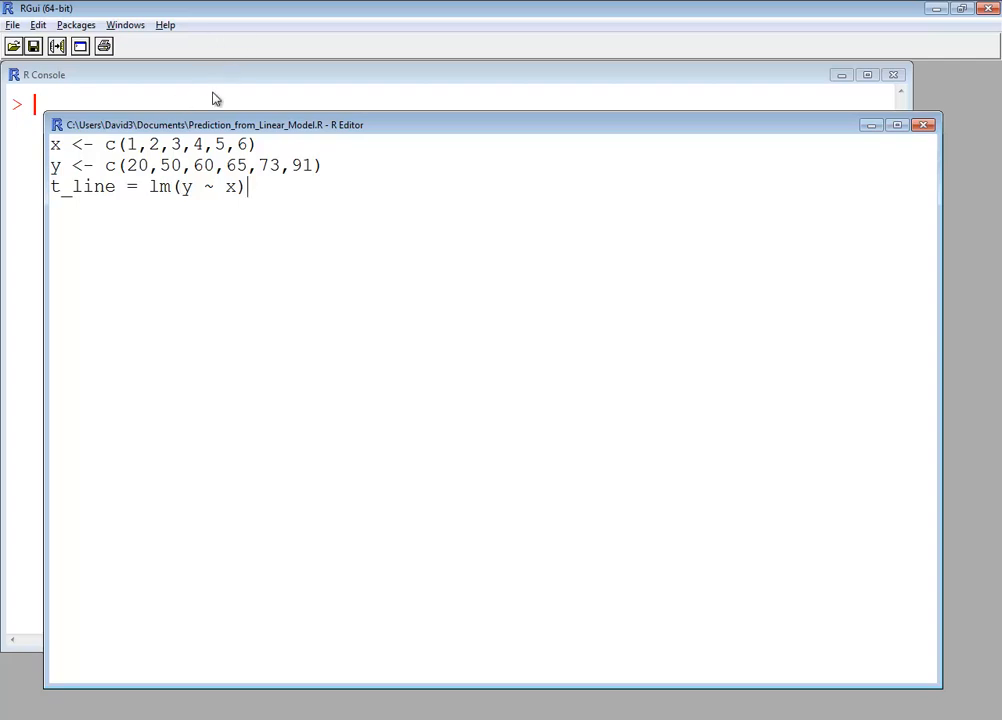
double_click(158, 186)
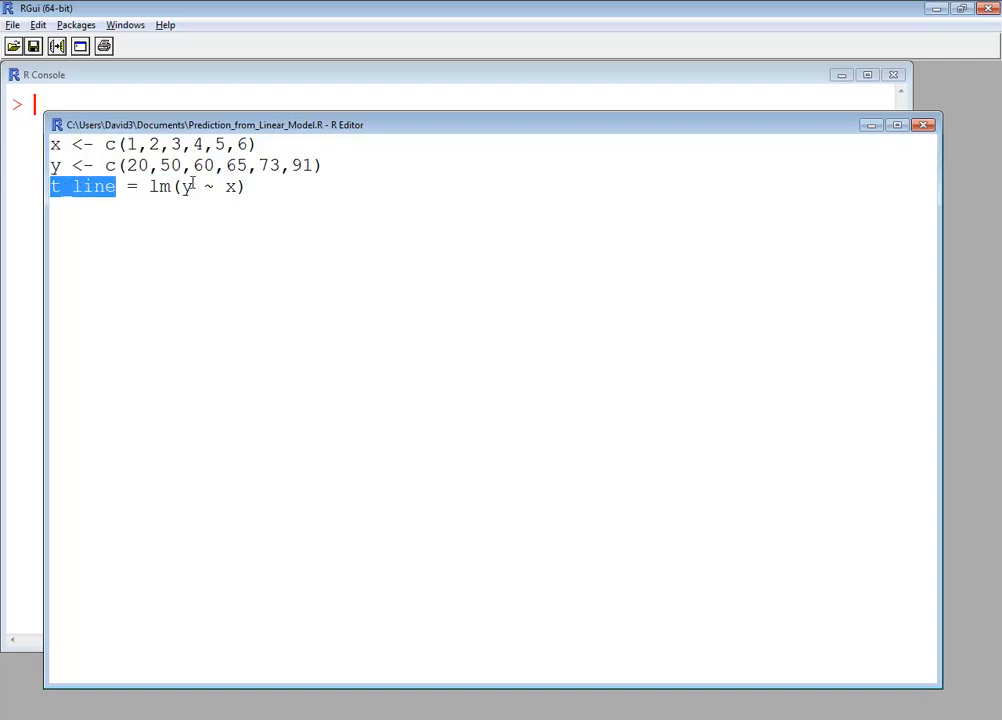
double_click(186, 186)
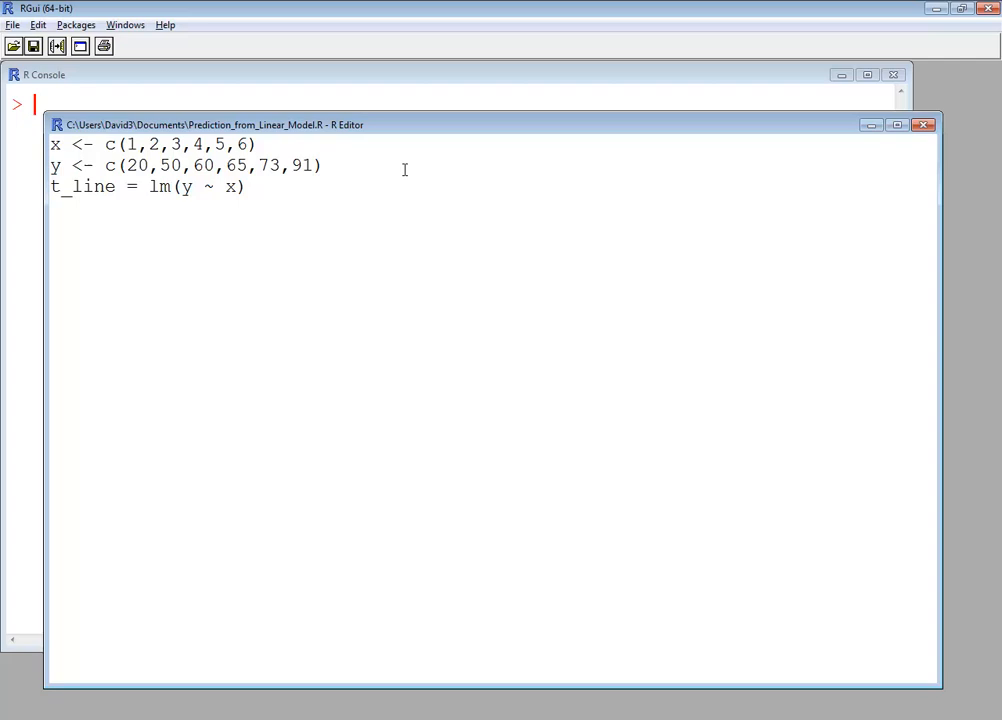
Add coeffs = coefficients(t_line) and a following line that prints coeffs
type("coe")
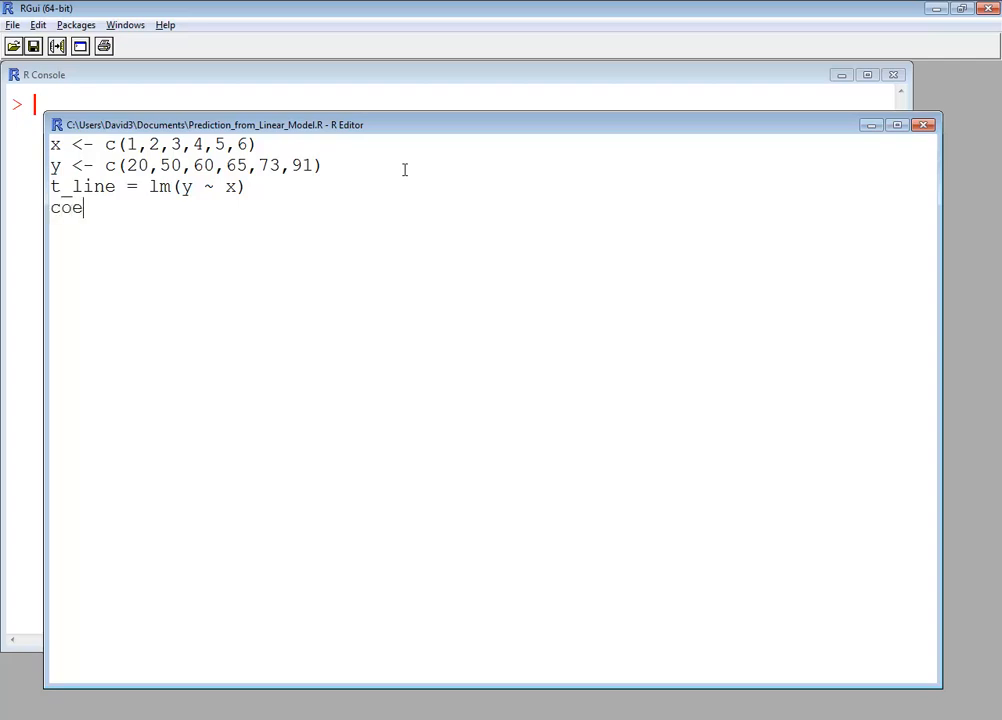
type("ffs = co")
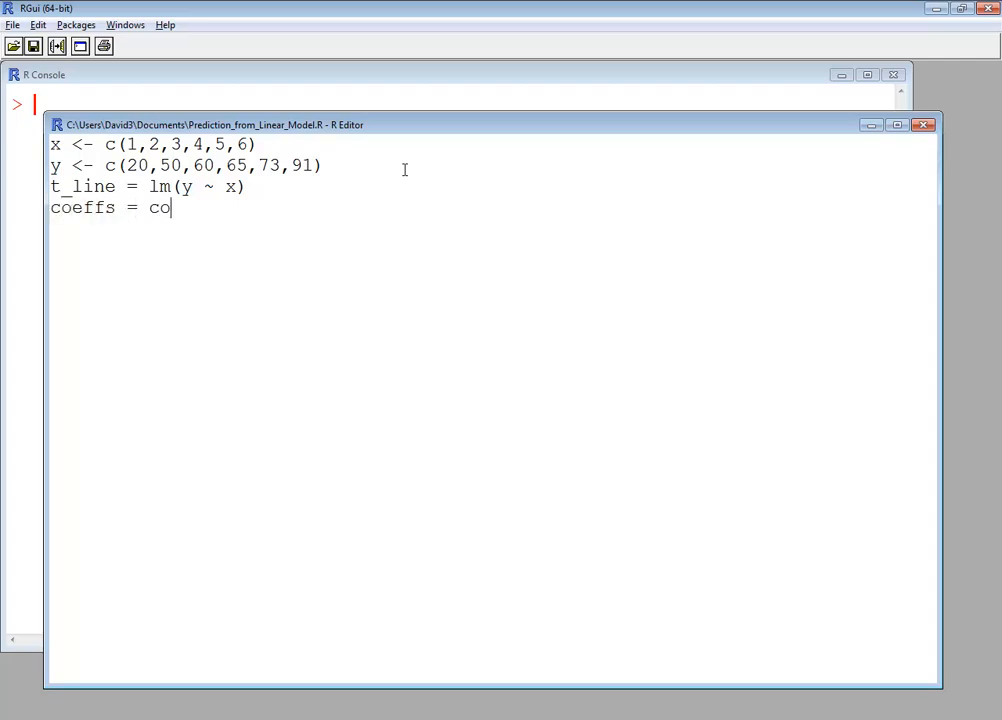
type("efficien")
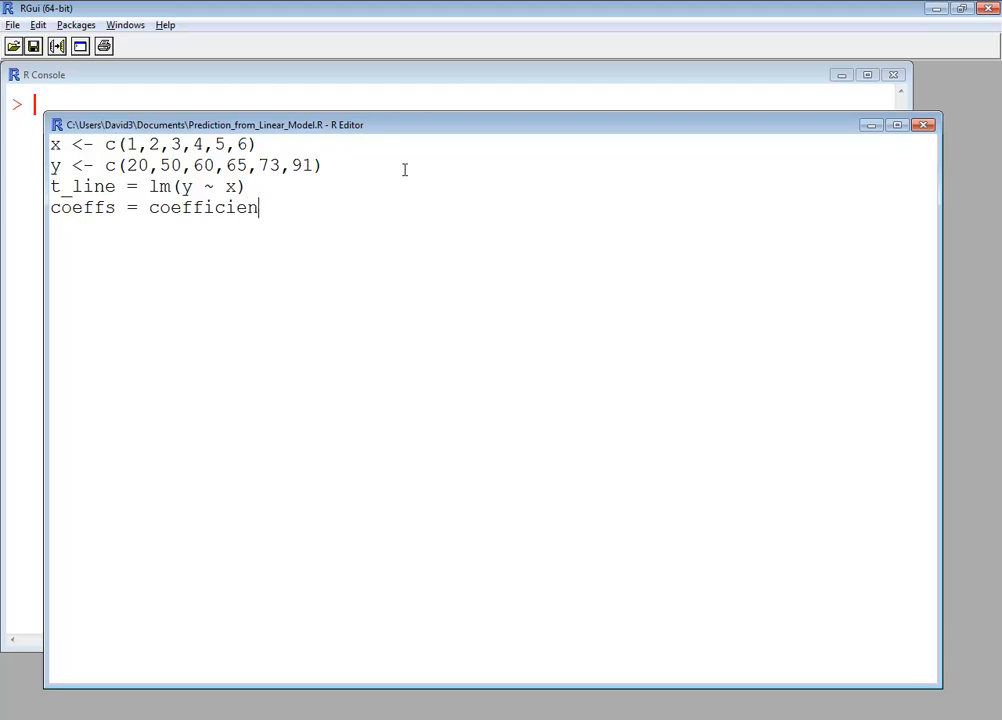
type("ts")
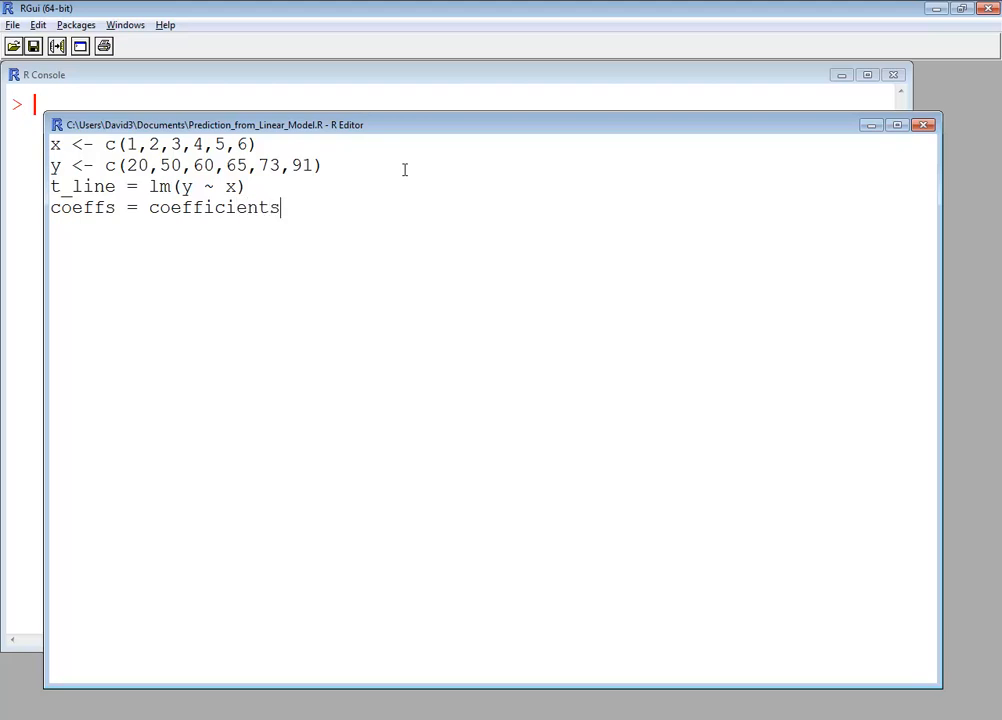
type("(t")
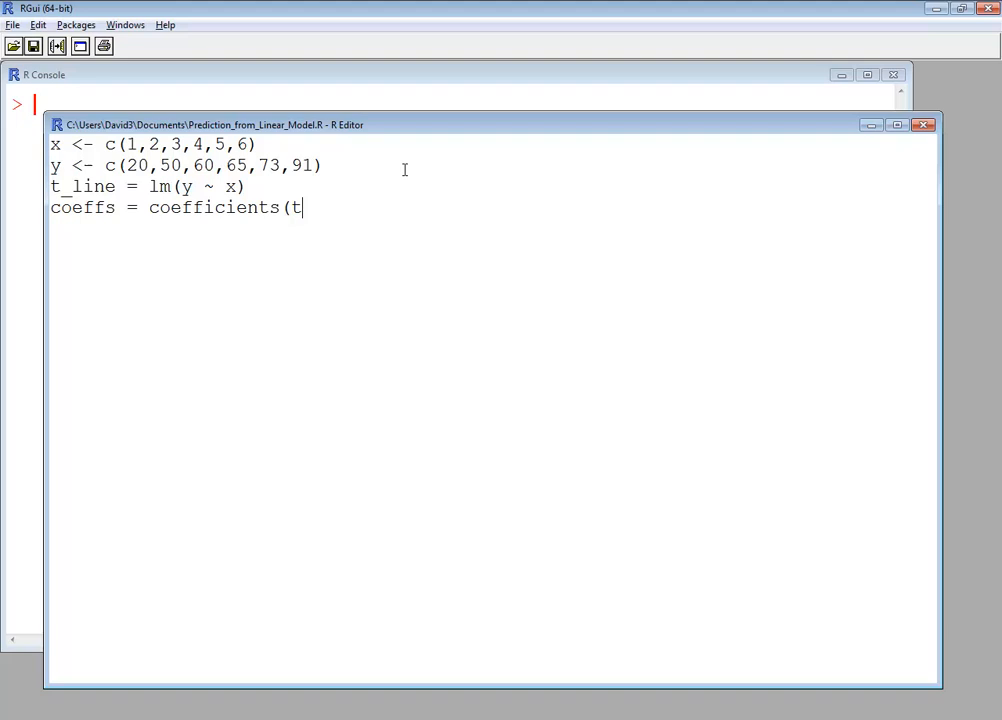
type("_line)")
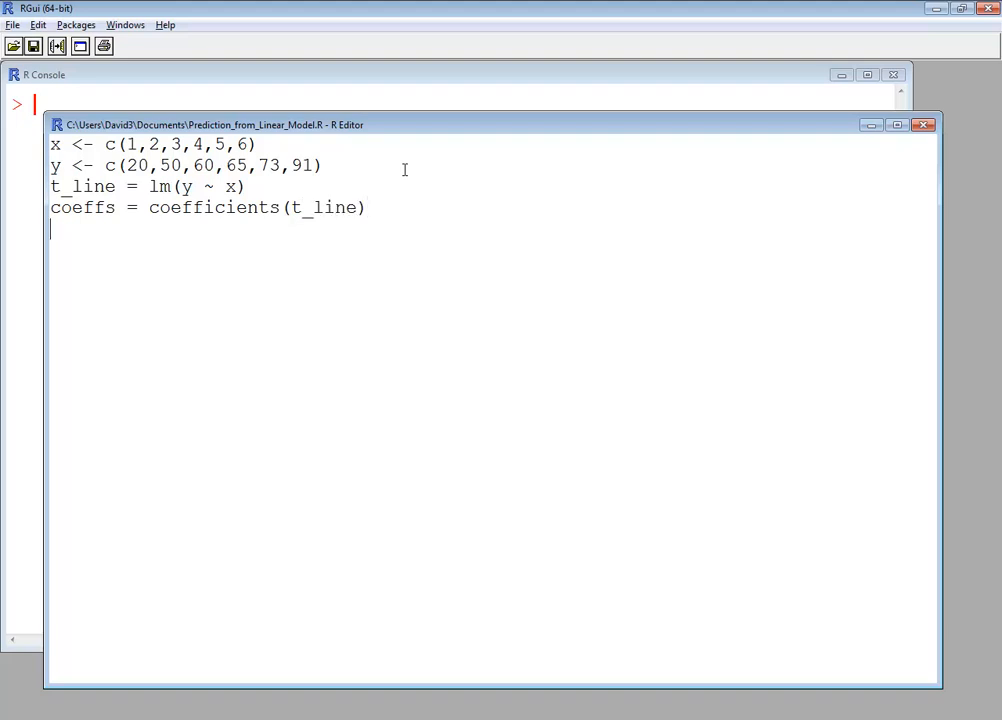
type("coeffs")
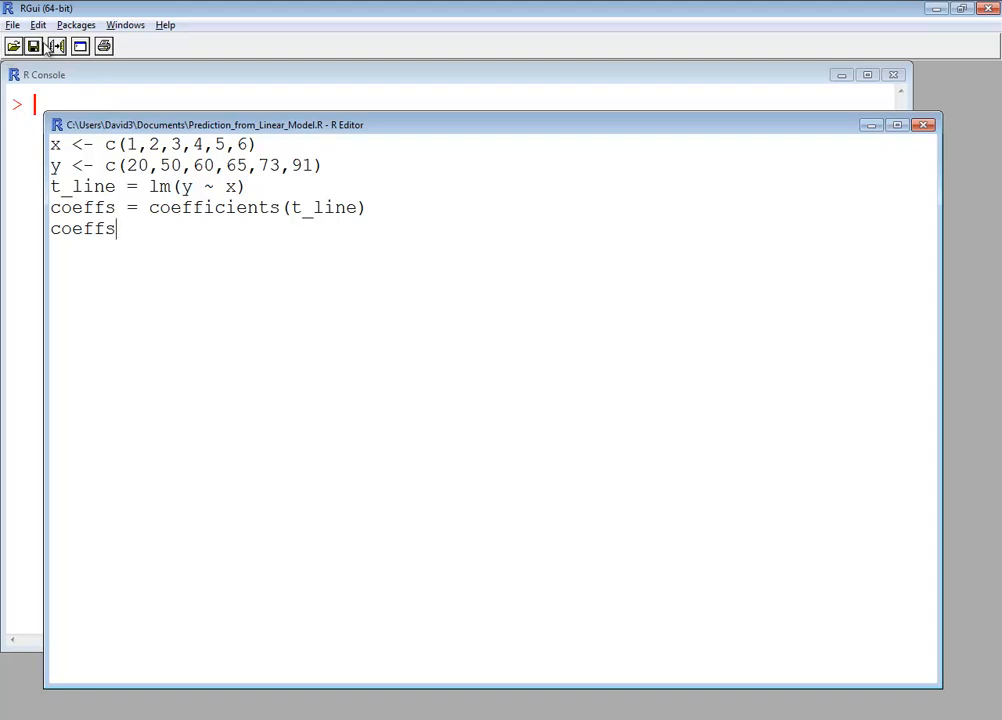
left_click(38, 24)
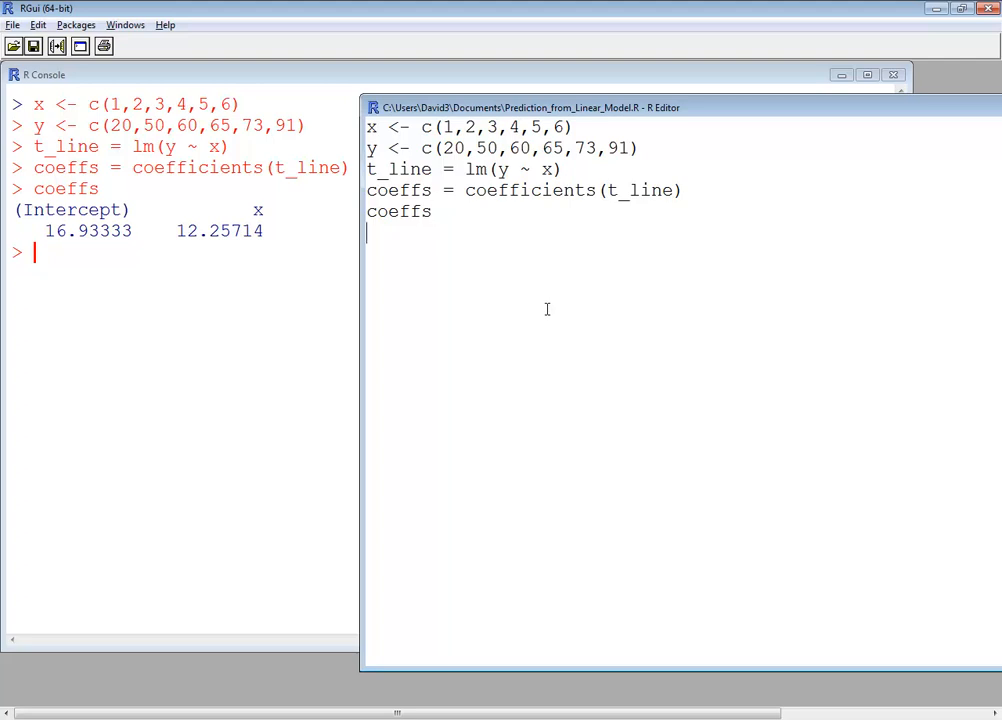
Start a new script line with 'ans =' after the printed coefficients
type("ans =")
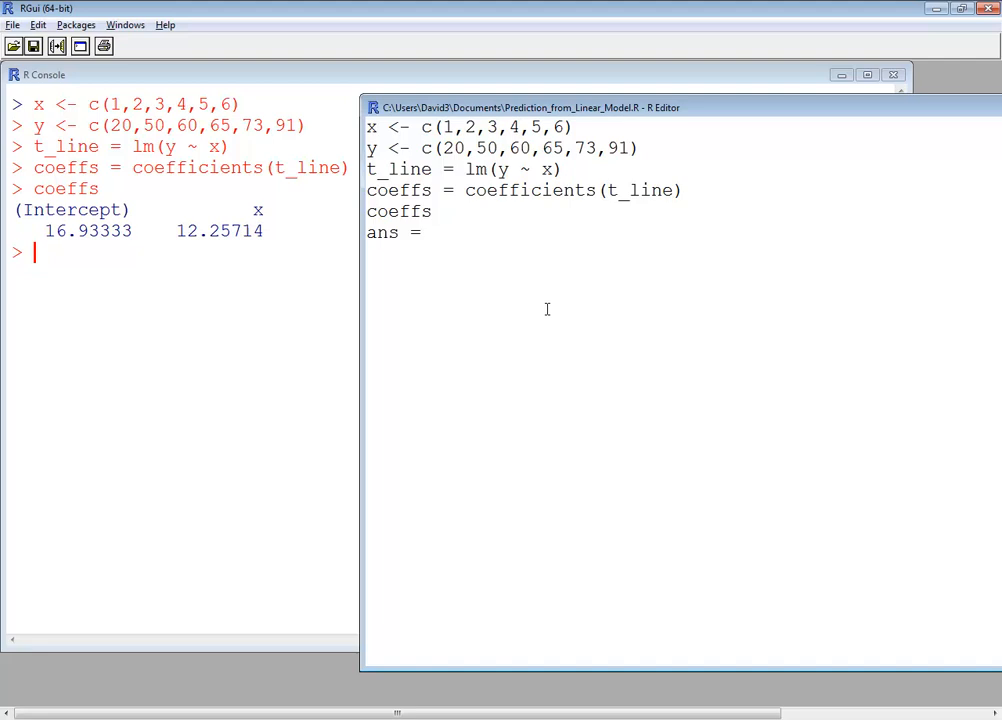
Complete ans = coeffs[2] * 10 + coeffs[1] and begin a line printing ans
type("co")
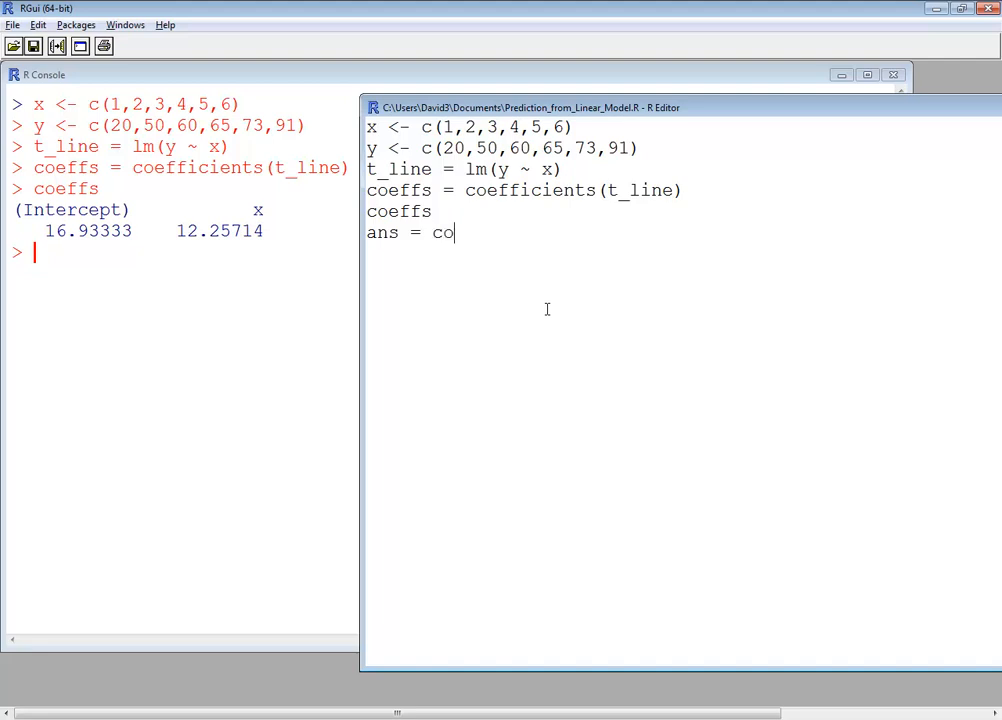
type("effs[2]")
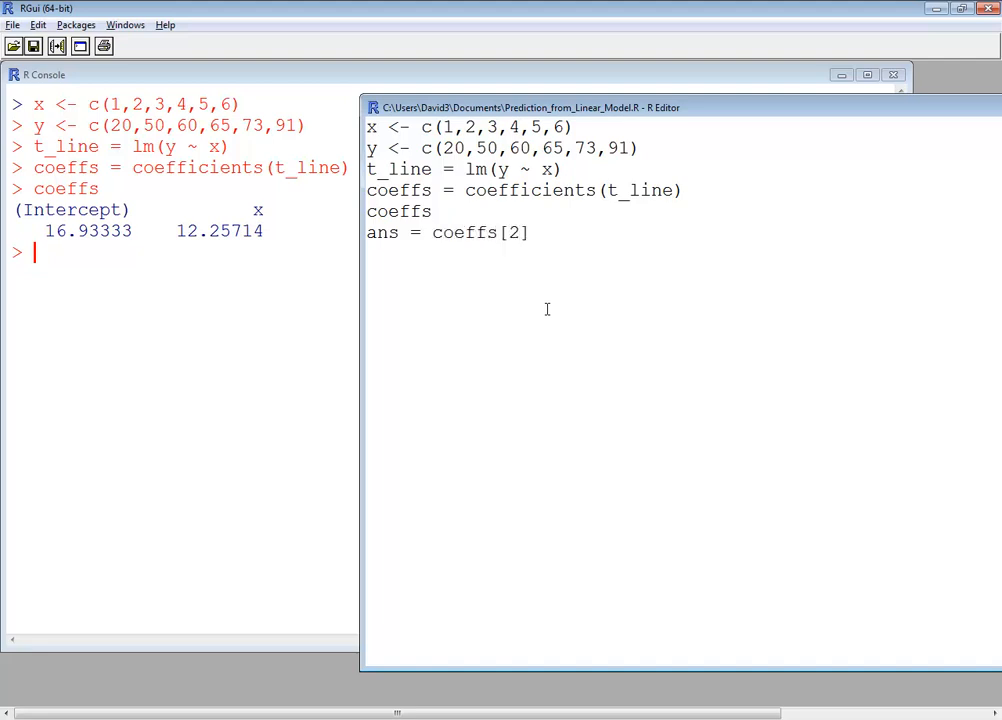
type("* 10 +")
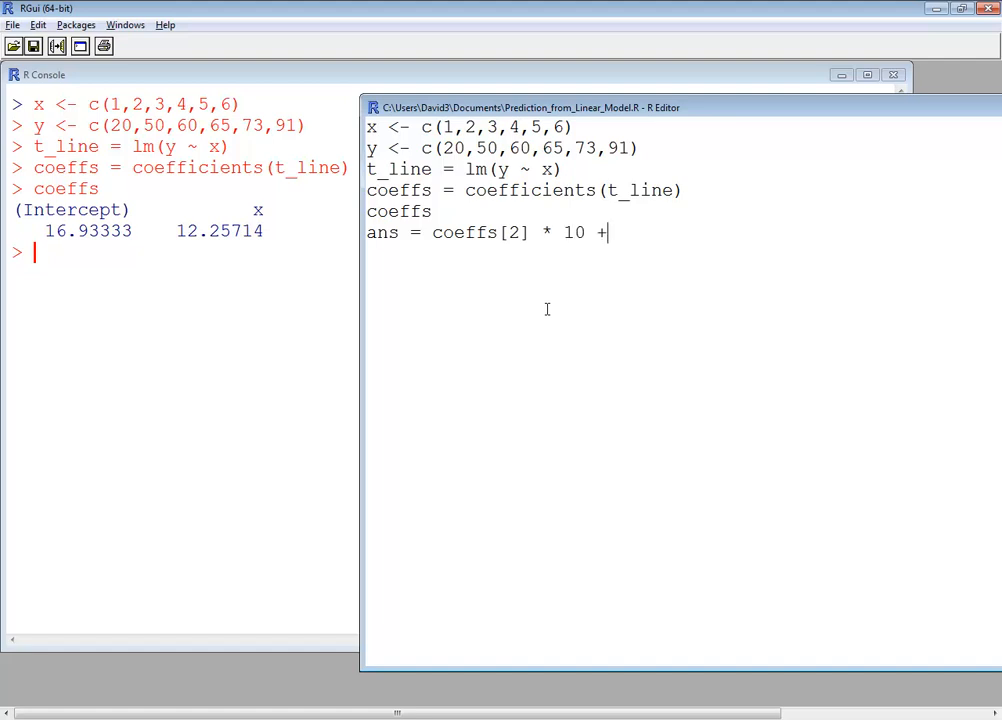
type("coe")
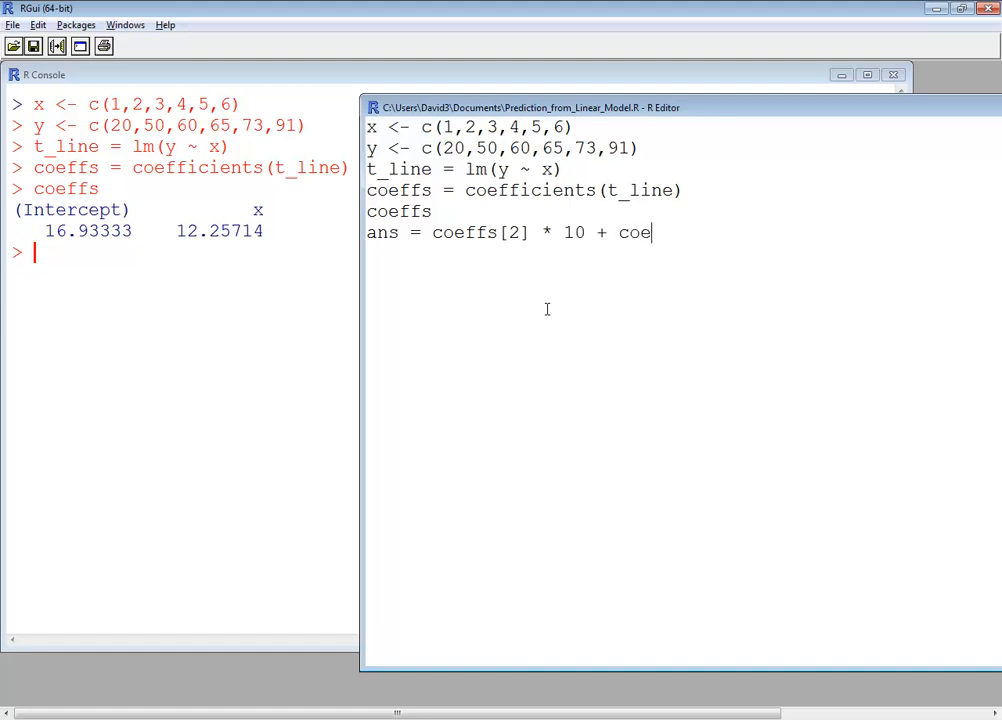
type("ffs[1]")
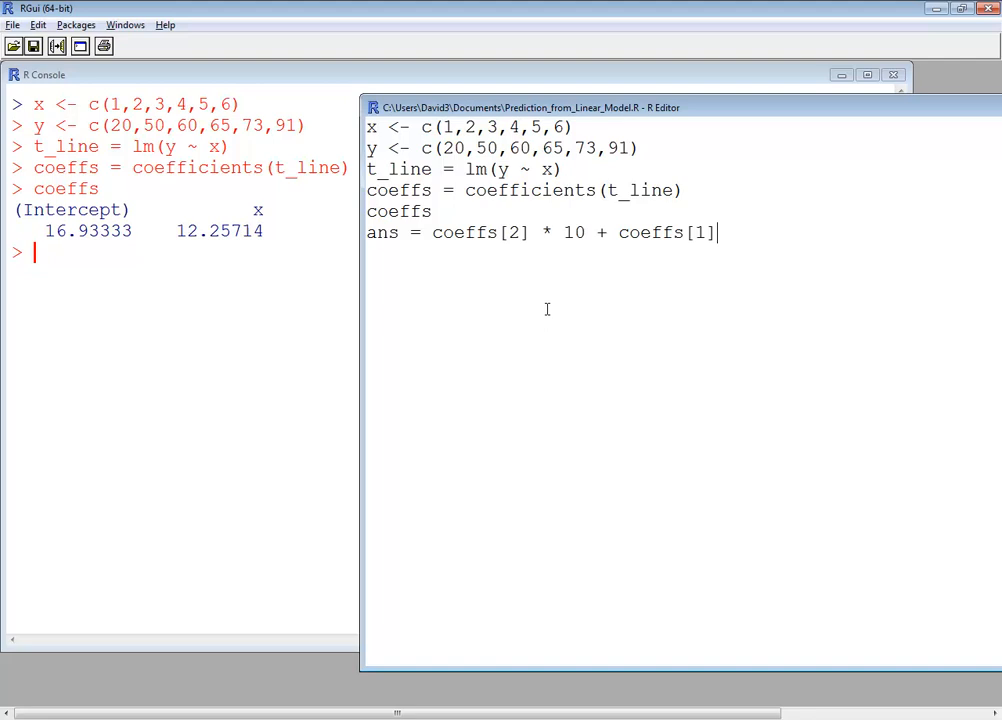
type("ans")
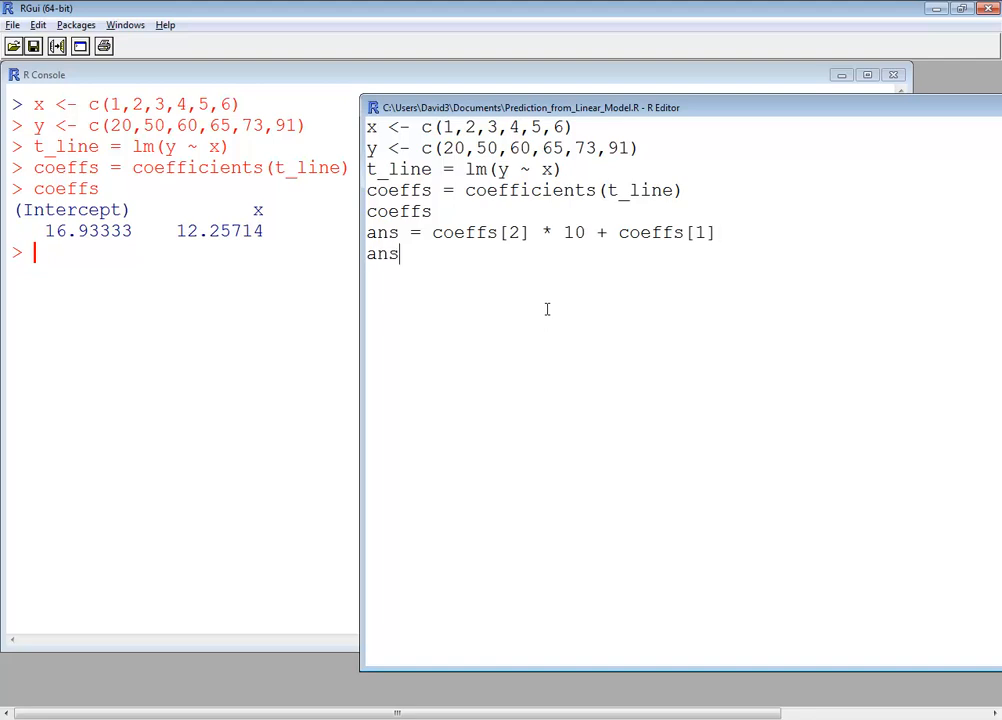
mouse_move(50, 192)
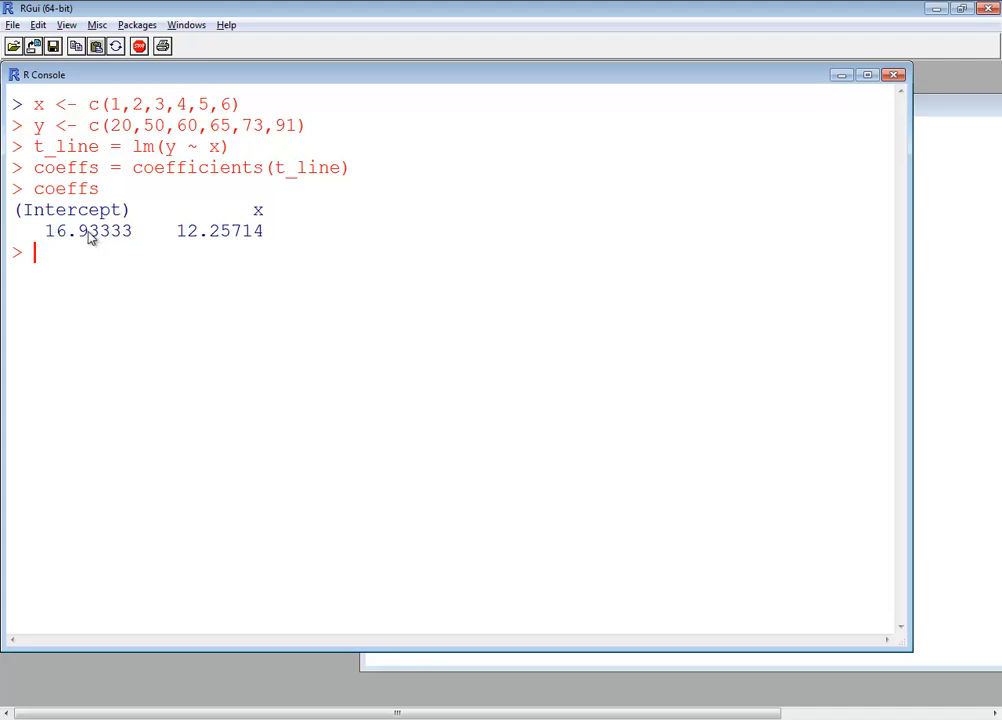
double_click(88, 230)
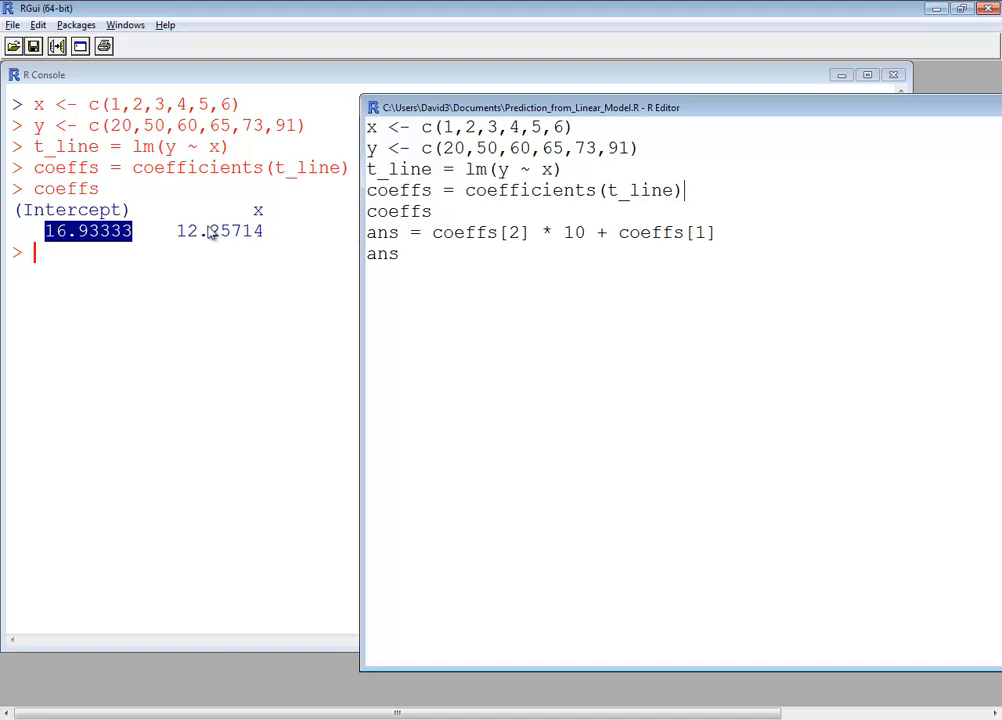
mouse_move(242, 232)
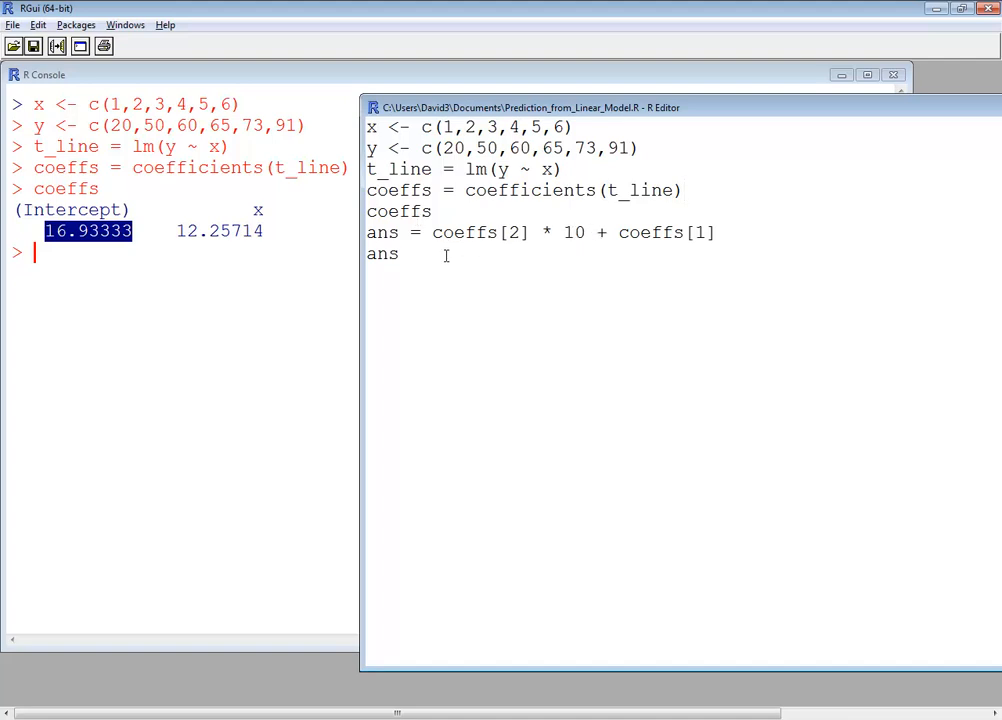
mouse_move(483, 320)
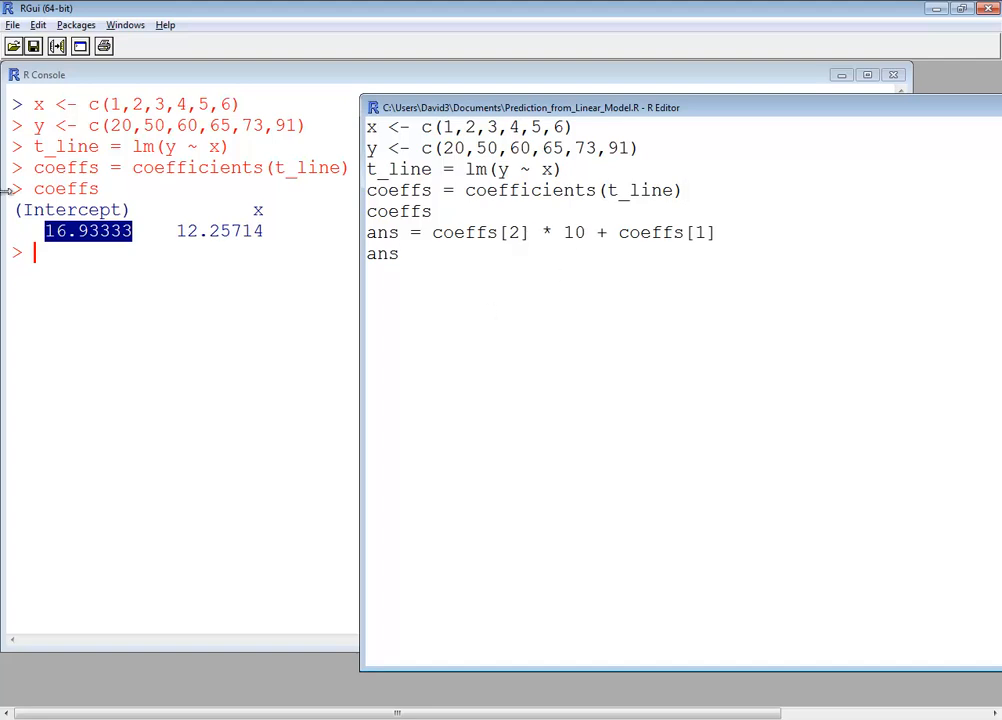
mouse_move(58, 253)
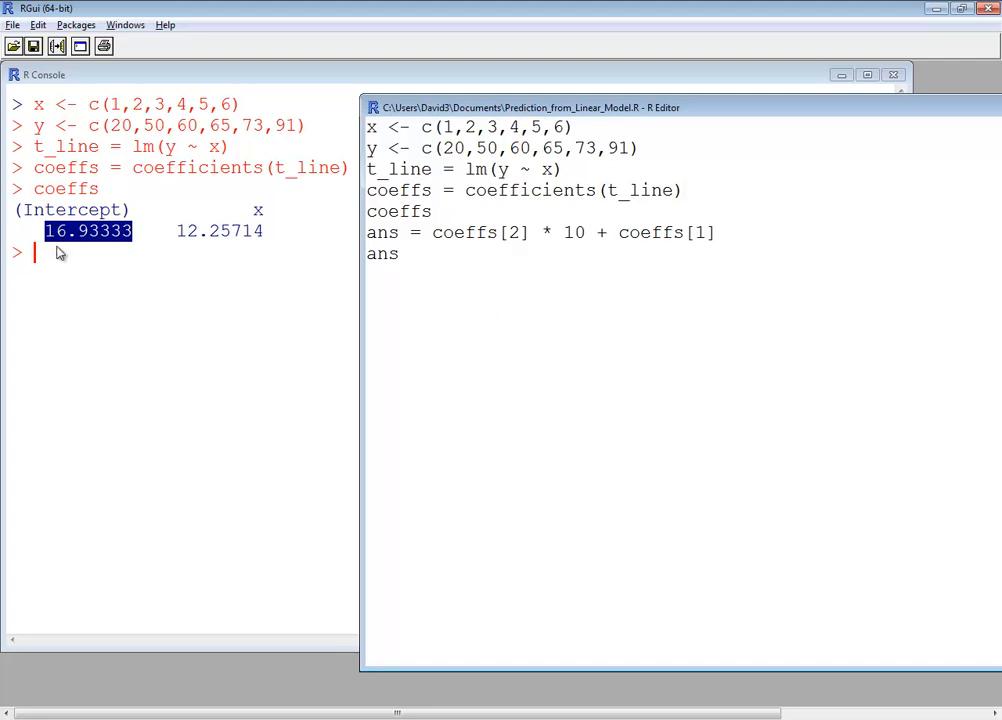
mouse_move(70, 247)
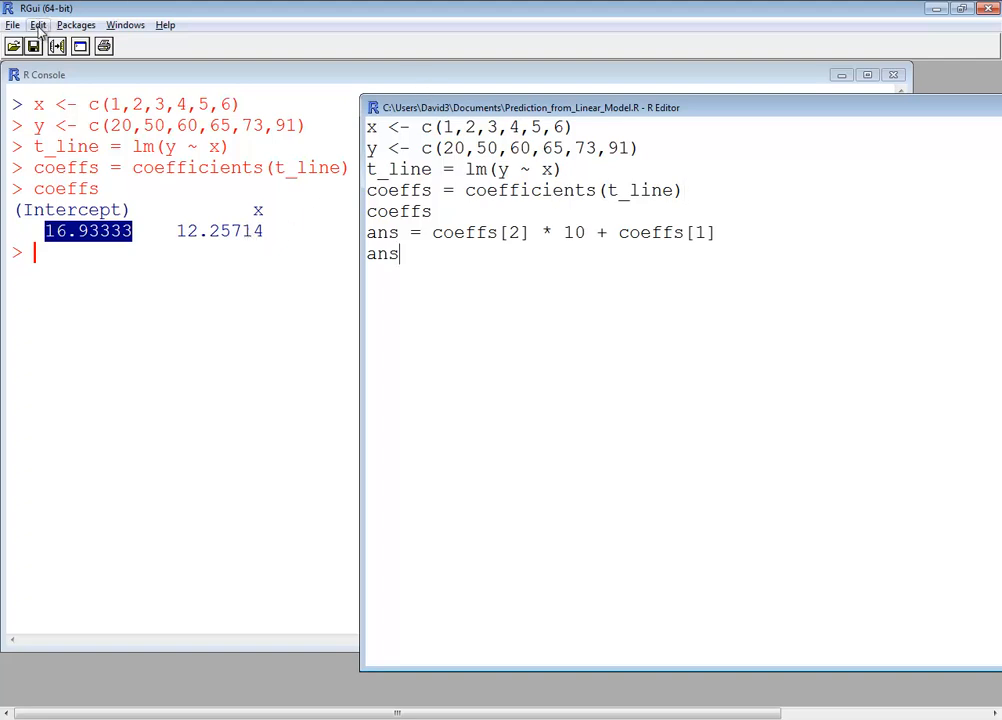
Run all script lines so ans prints 139.5048, then select all lines and show the context menu
left_click(38, 24)
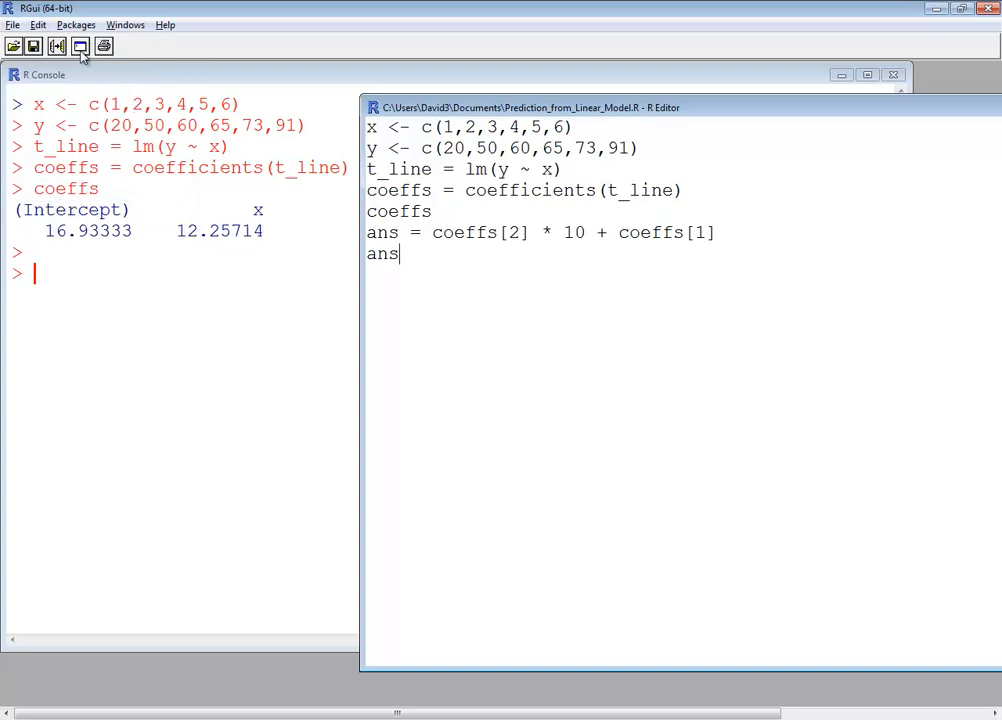
double_click(382, 253)
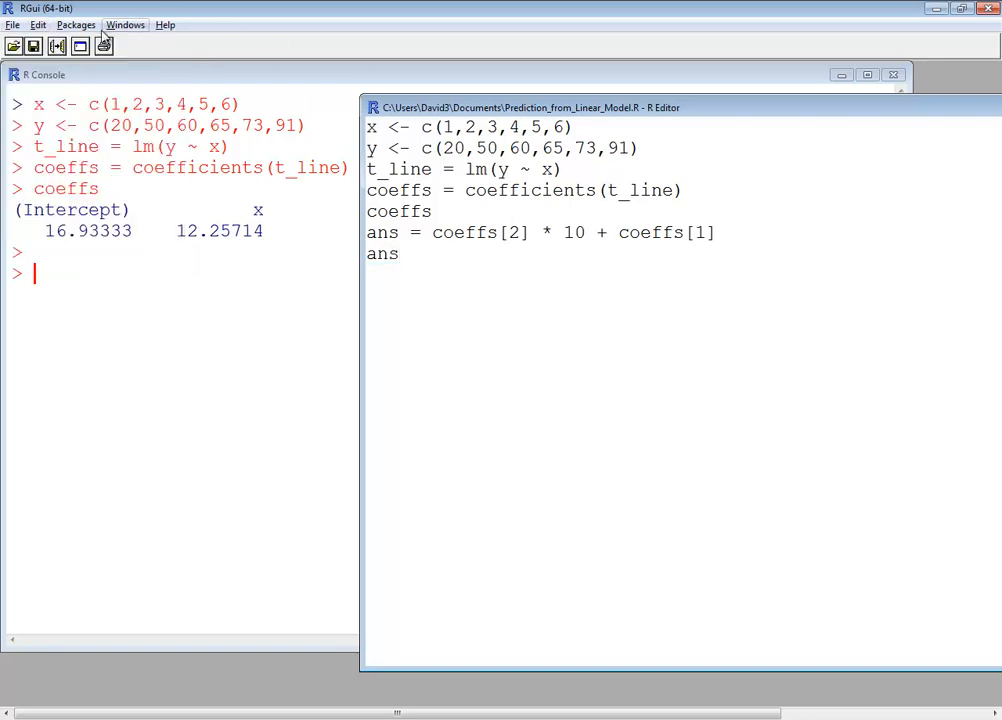
left_click(38, 24)
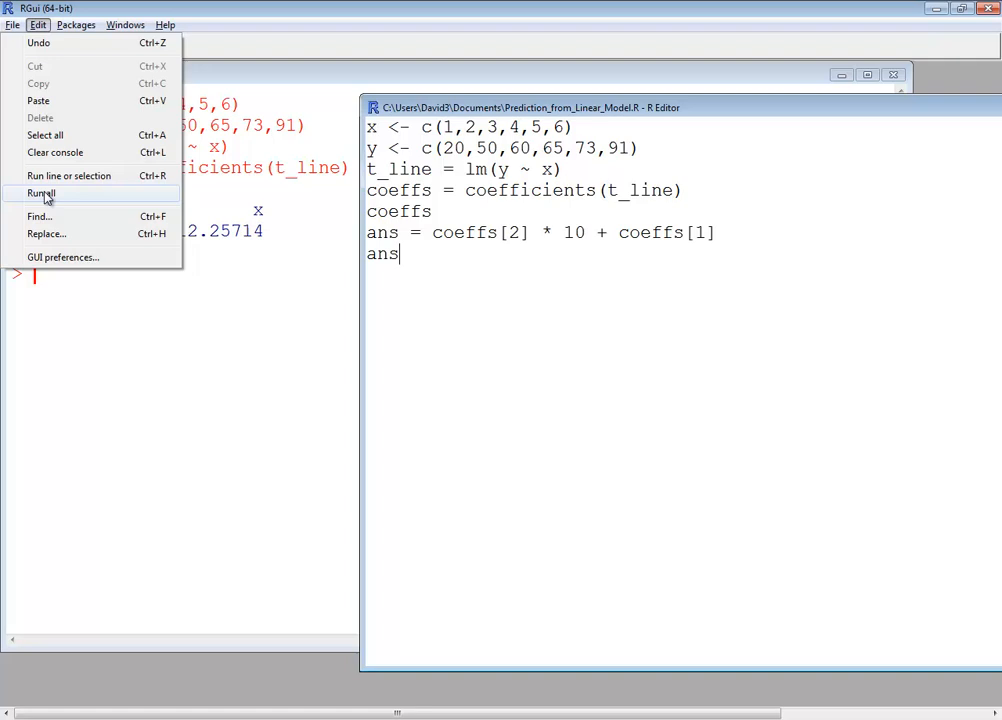
left_click(42, 193)
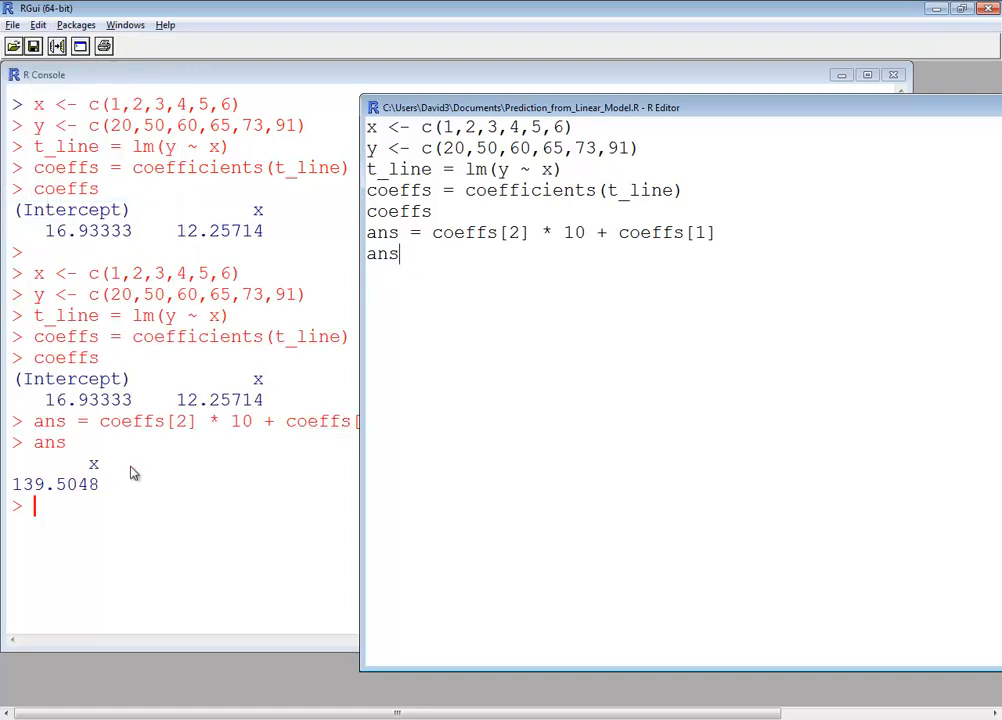
key("ctrl+a")
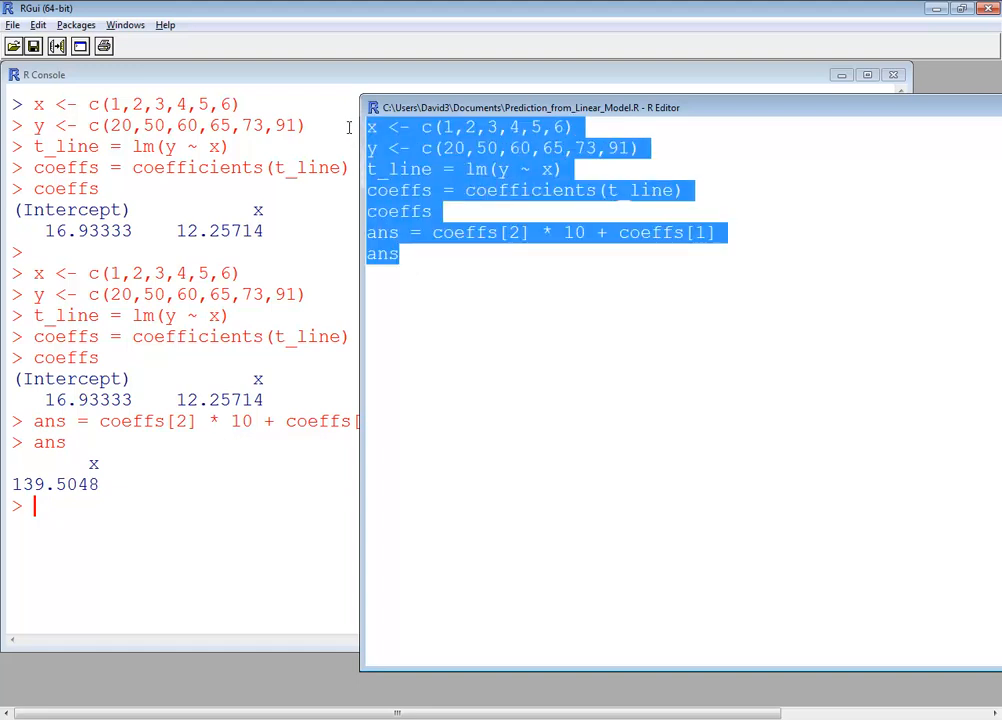
right_click(470, 200)
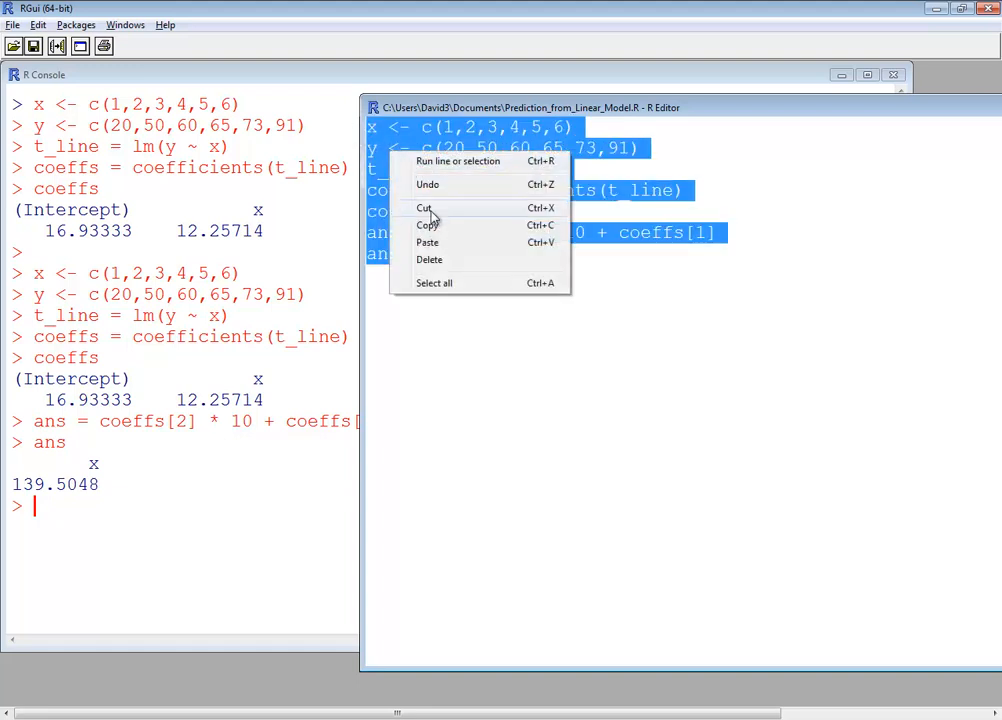
mouse_move(458, 161)
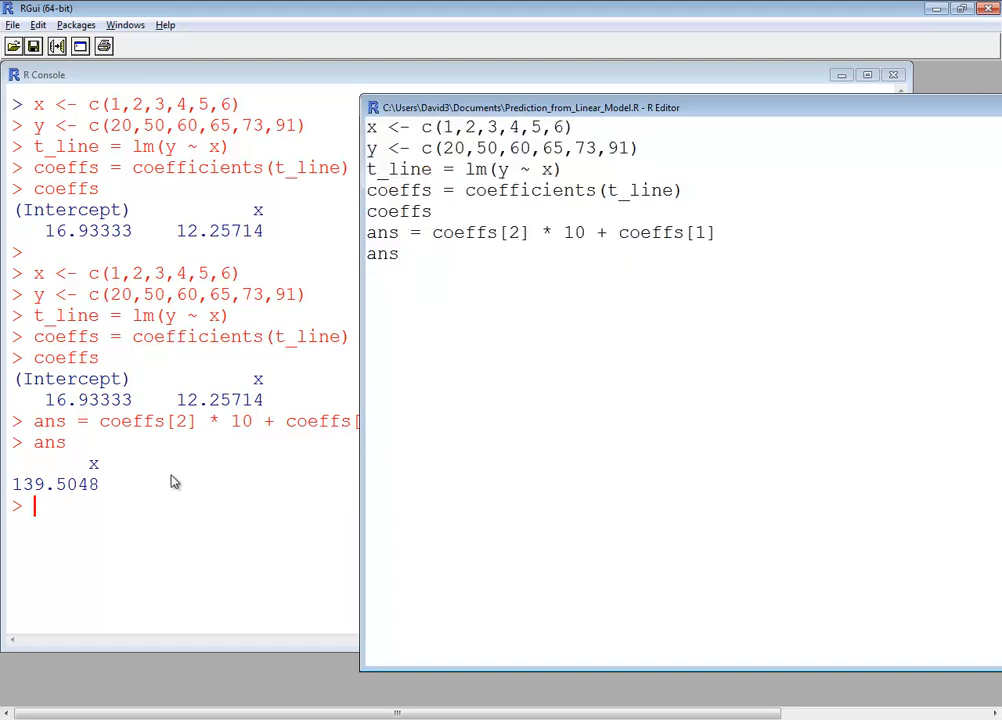
mouse_move(177, 444)
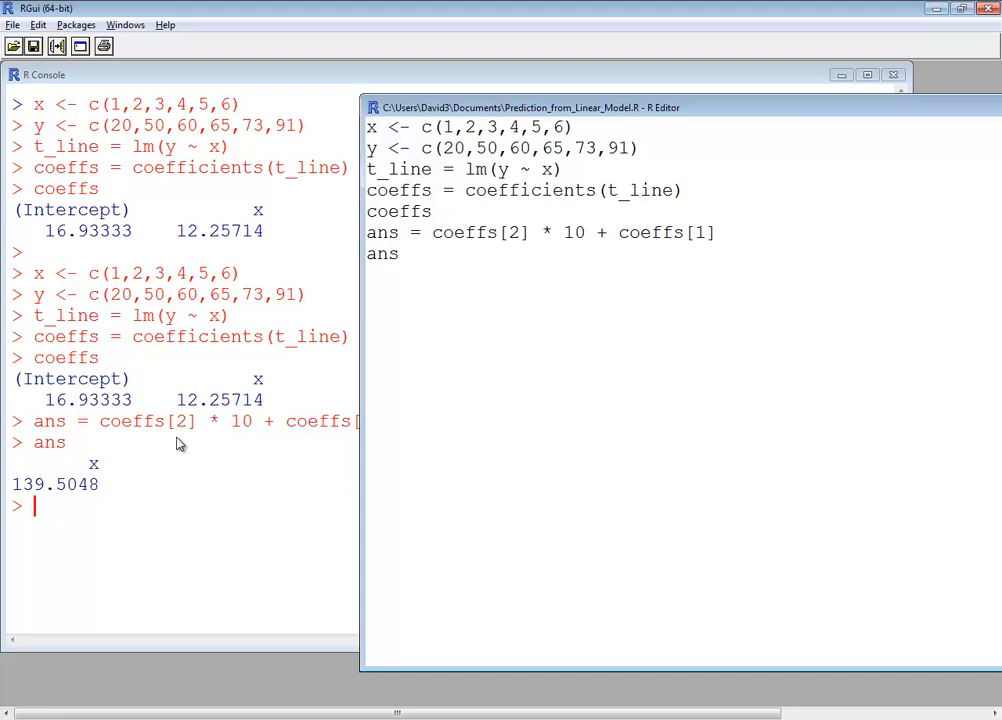
mouse_move(210, 410)
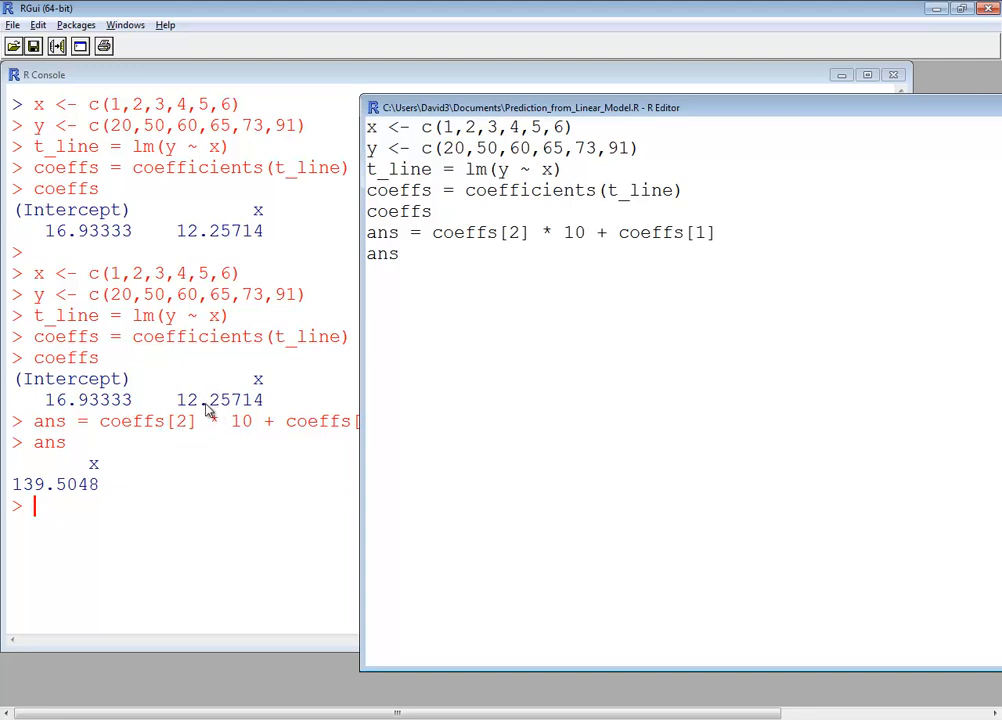
mouse_move(200, 405)
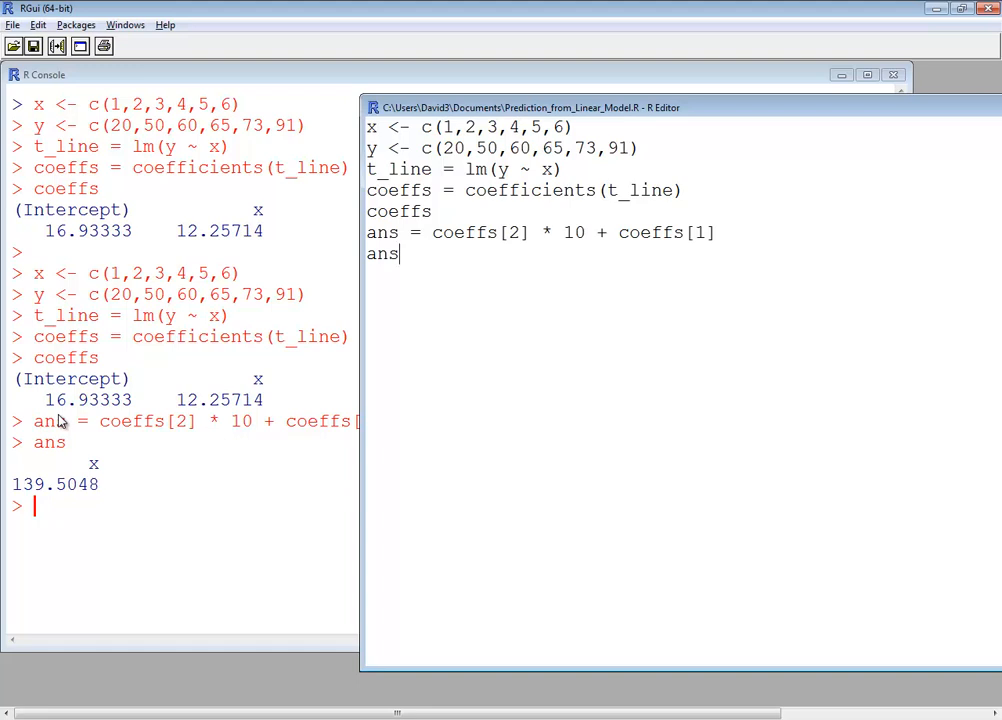
mouse_move(108, 495)
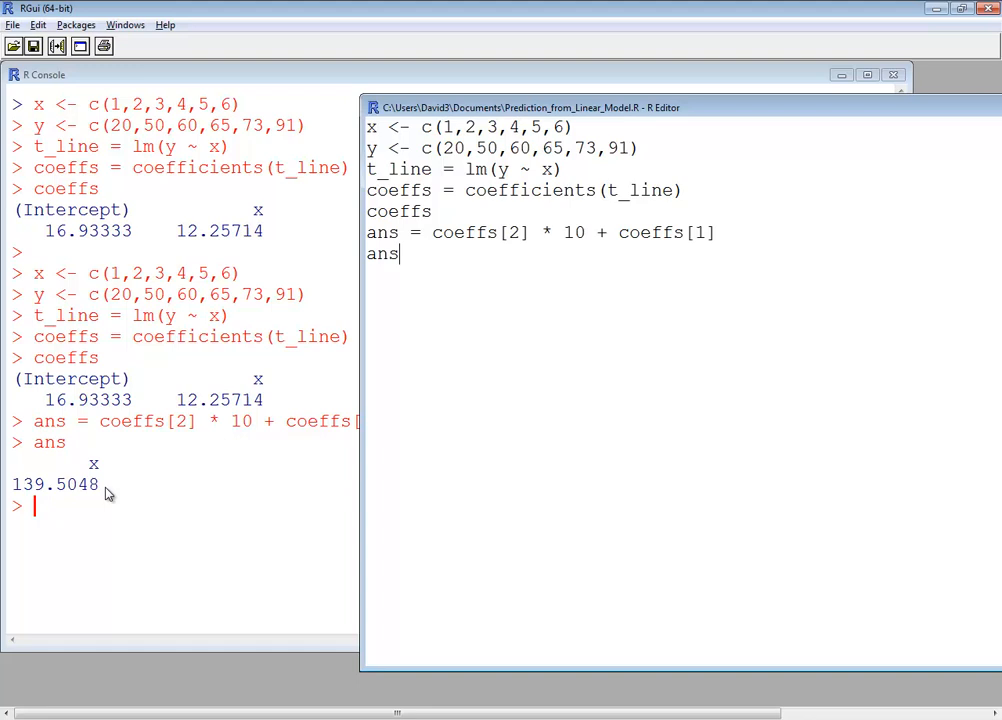
mouse_move(653, 287)
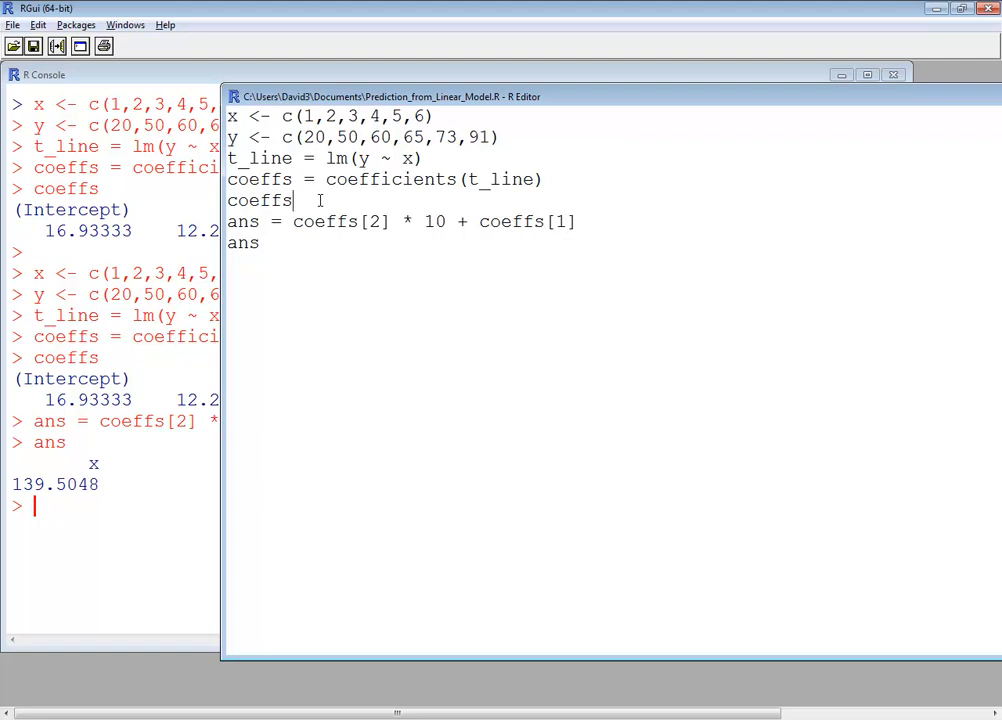
Add xvalue = 10, replace 10 in the ans formula with xvalue, and rerun the script
type("xvalue = 10")
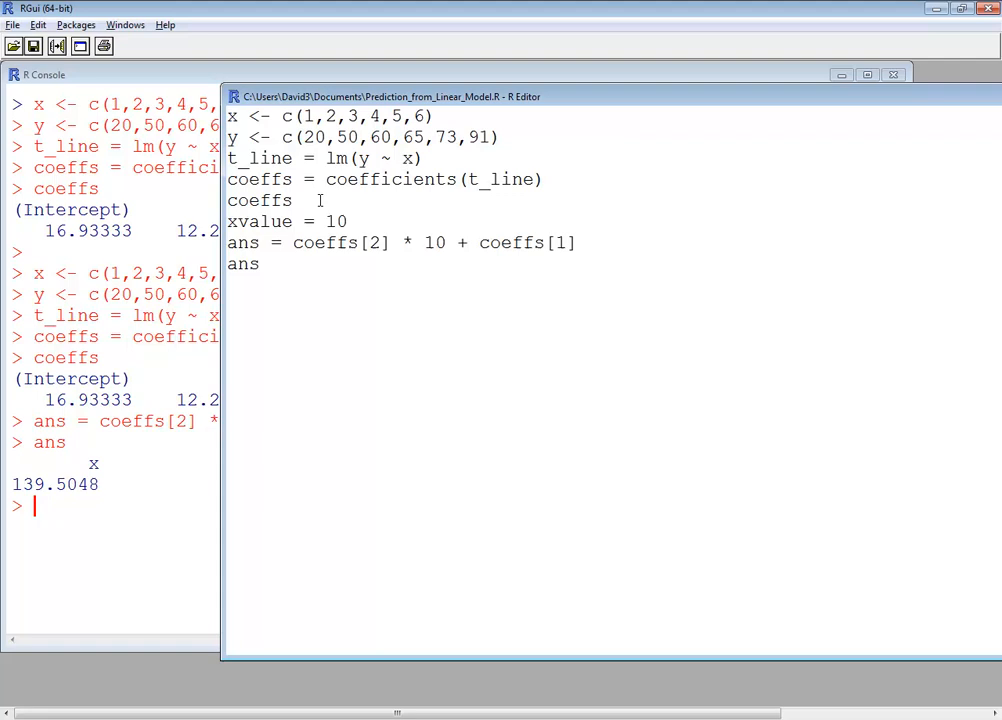
double_click(427, 242)
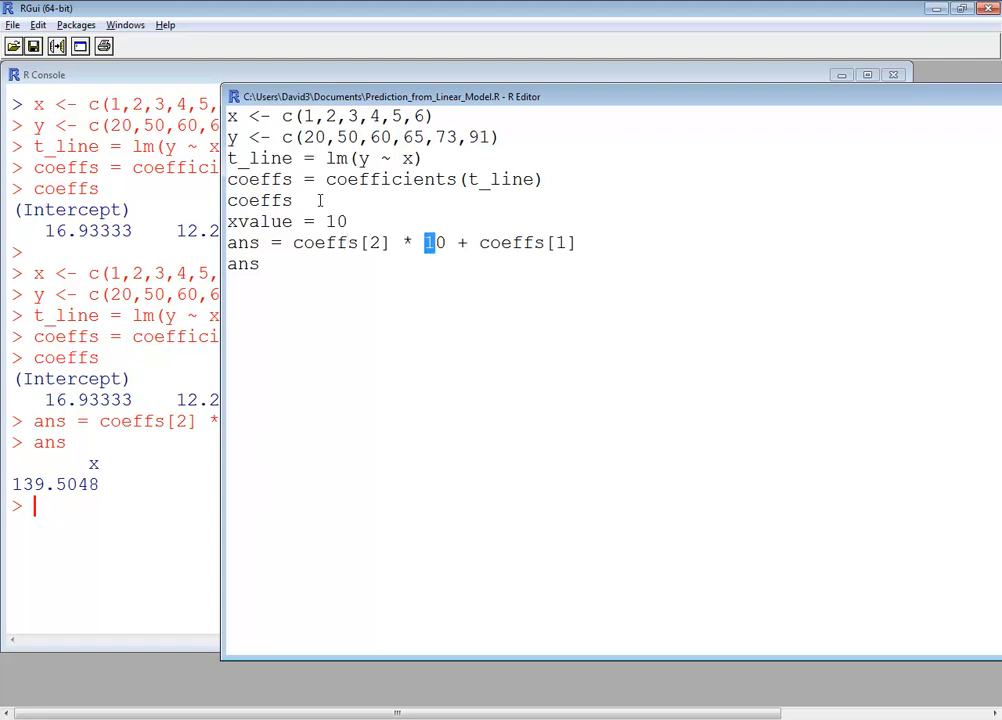
type("xvalue")
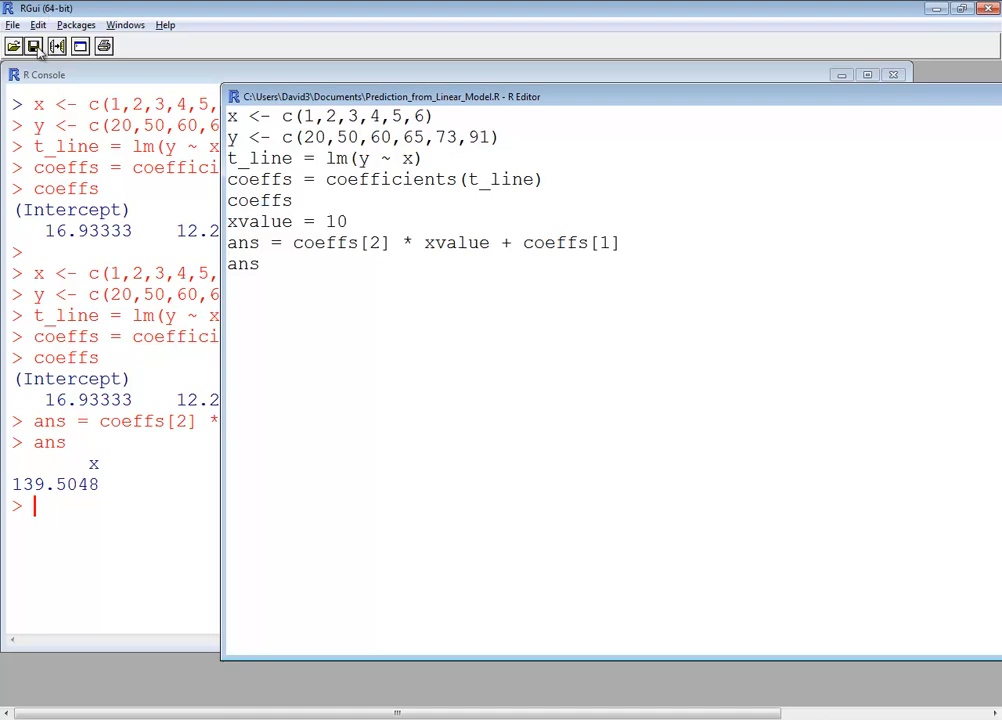
left_click(37, 24)
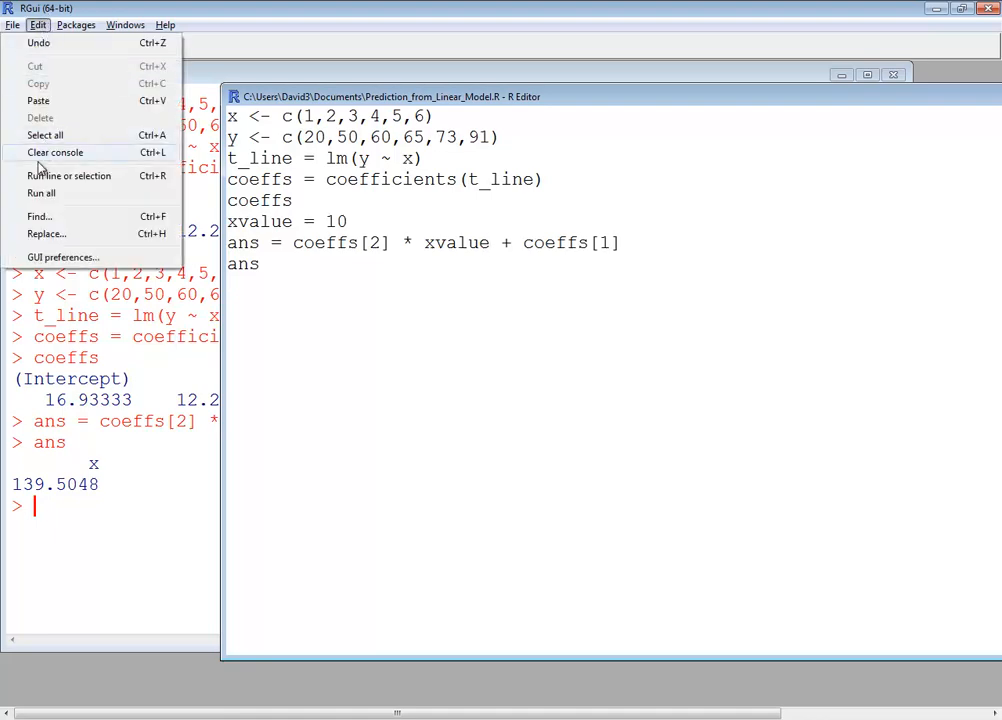
left_click(41, 193)
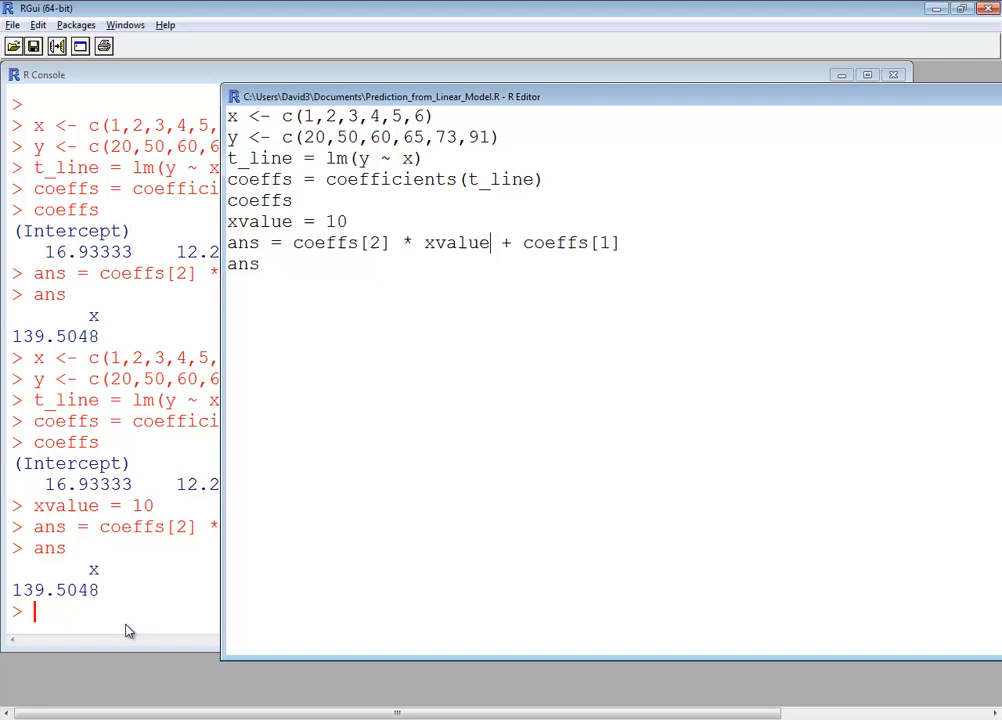
mouse_move(63, 600)
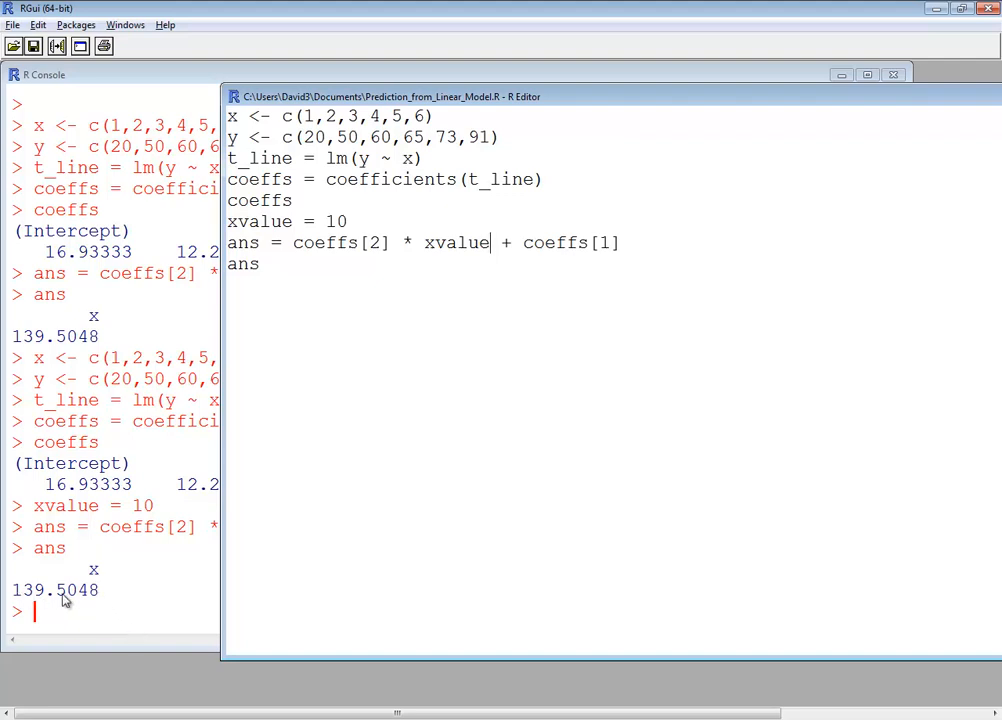